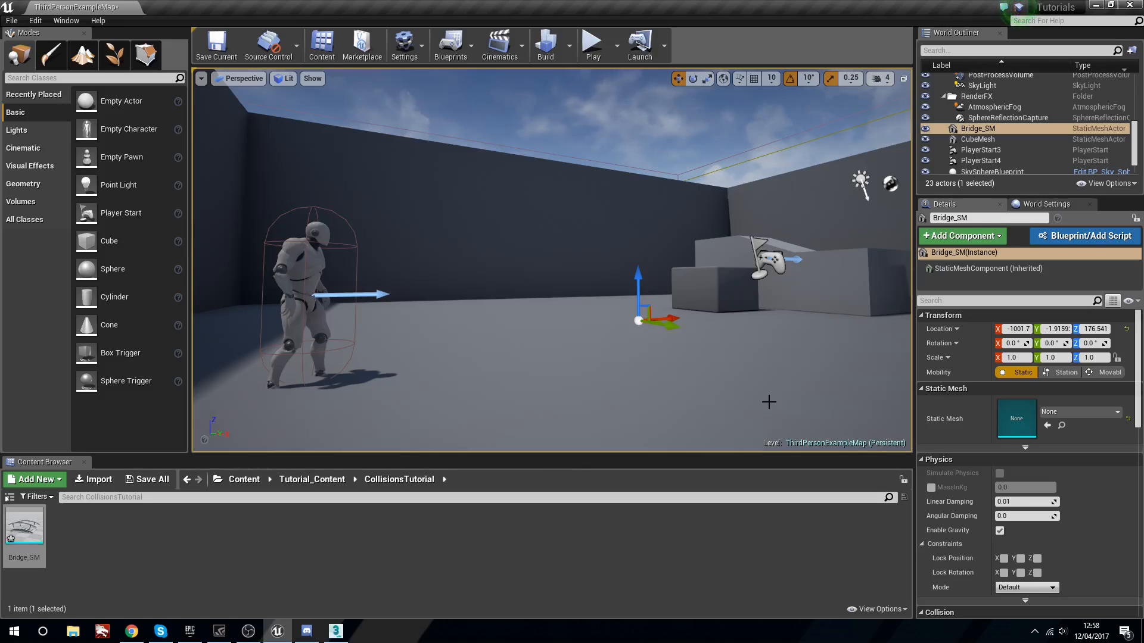
- Open the Bridge_SM static mesh in its own editor to inspect the imported bridge
{"action": "double_click", "coordinate": [24, 521]}
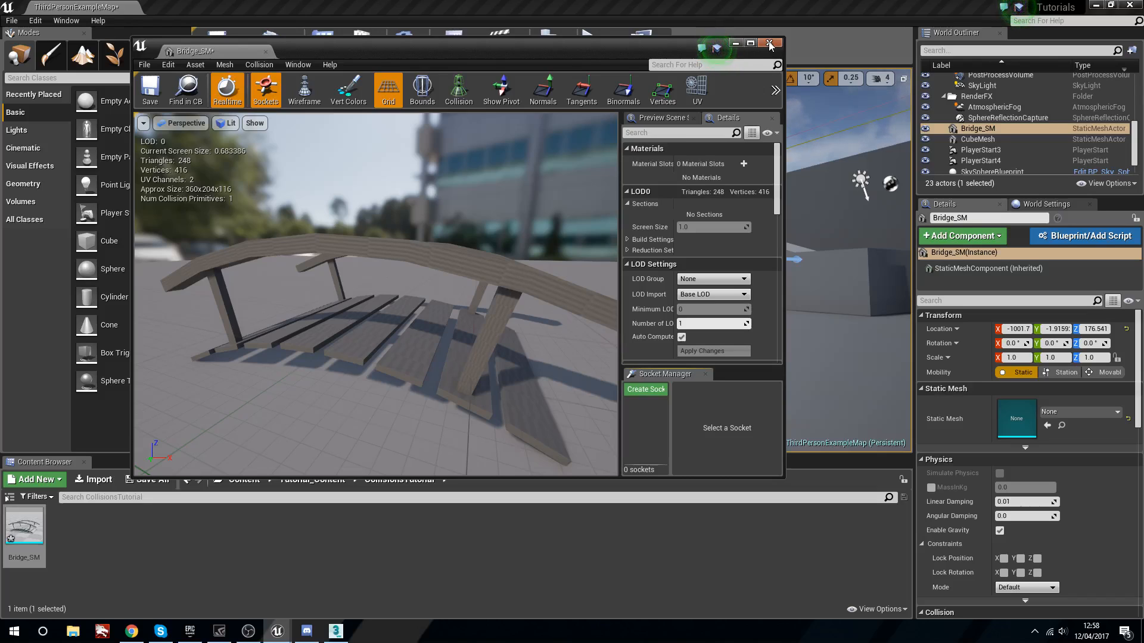
- Close the Bridge_SM mesh editor and return to the level, then switch to the bridge in 3ds Max
{"action": "left_click", "coordinate": [770, 43]}
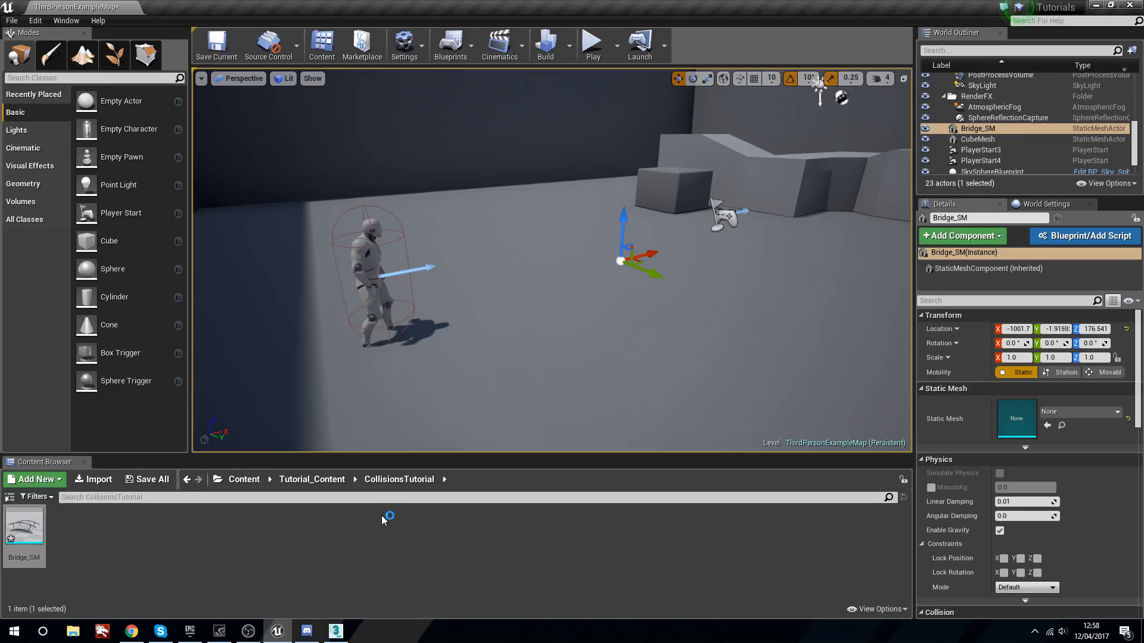
{"action": "mouse_move", "coordinate": [120, 352]}
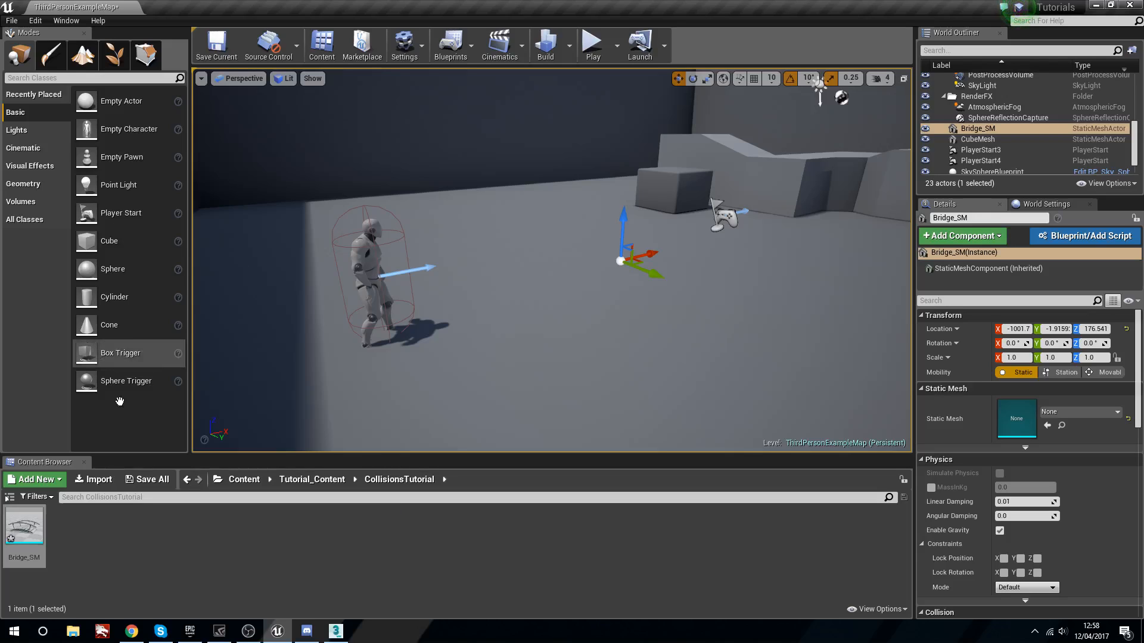
{"action": "left_click", "coordinate": [334, 631]}
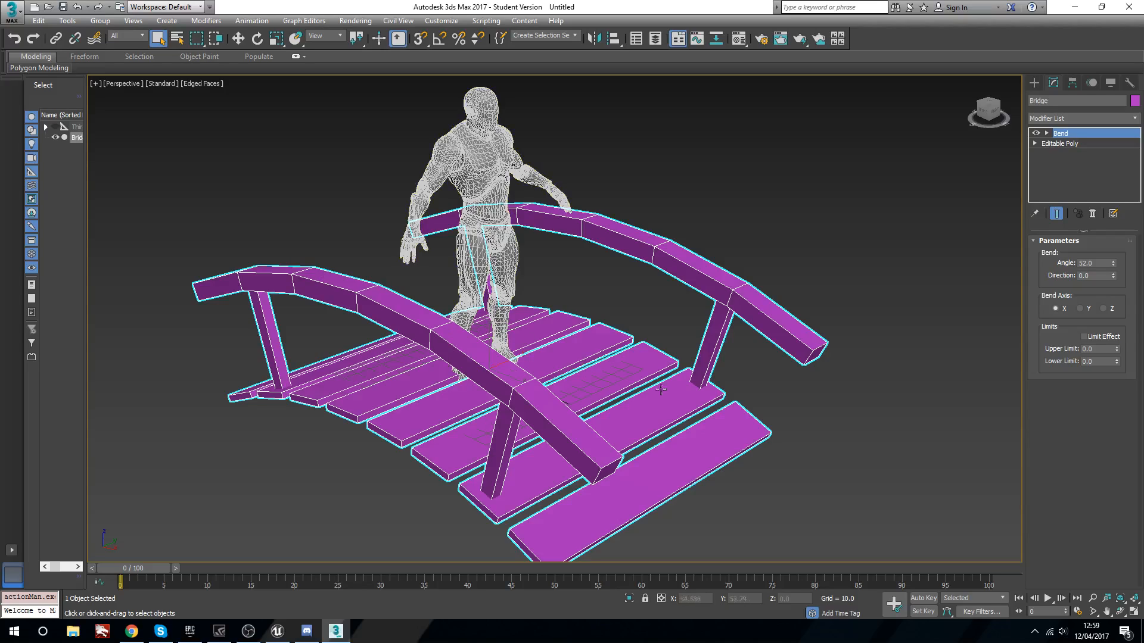
- Select the bridge model standing beside the reference character in the perspective viewport
{"action": "left_click", "coordinate": [739, 302]}
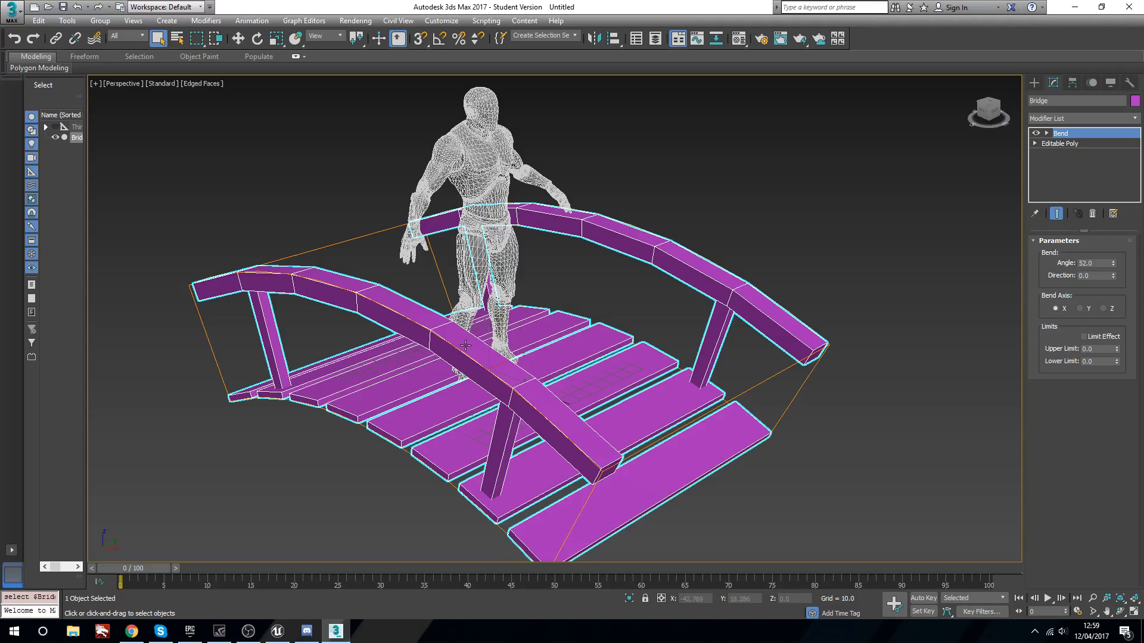
{"action": "left_click", "coordinate": [276, 631]}
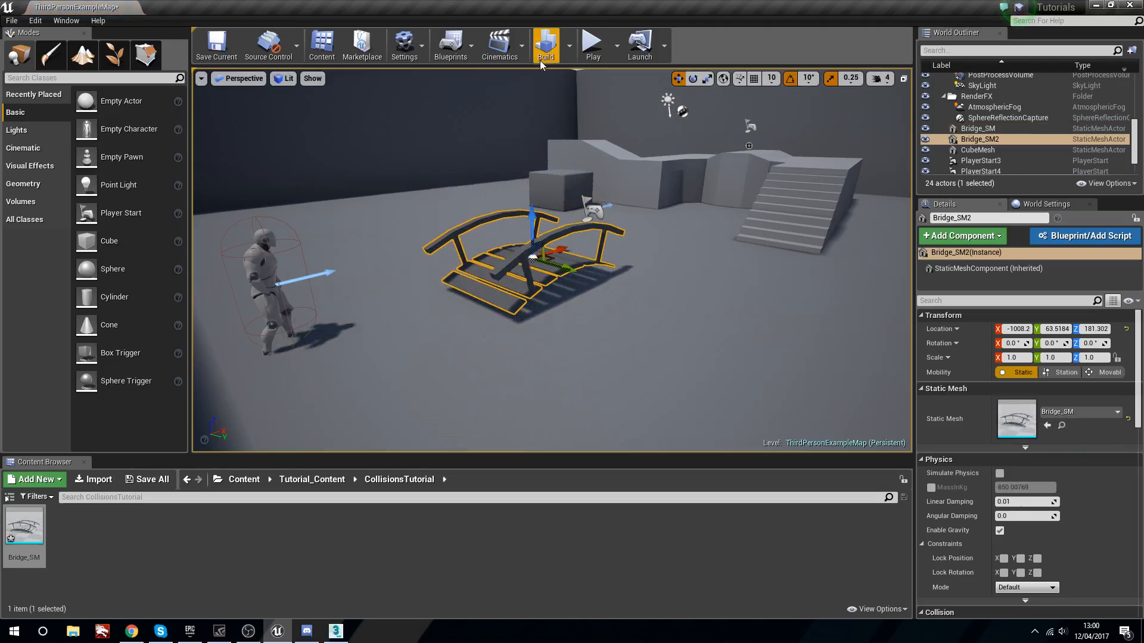
- Bring the second bridge instance, Bridge_SM2, into view in the level viewport
{"action": "left_click", "coordinate": [592, 44]}
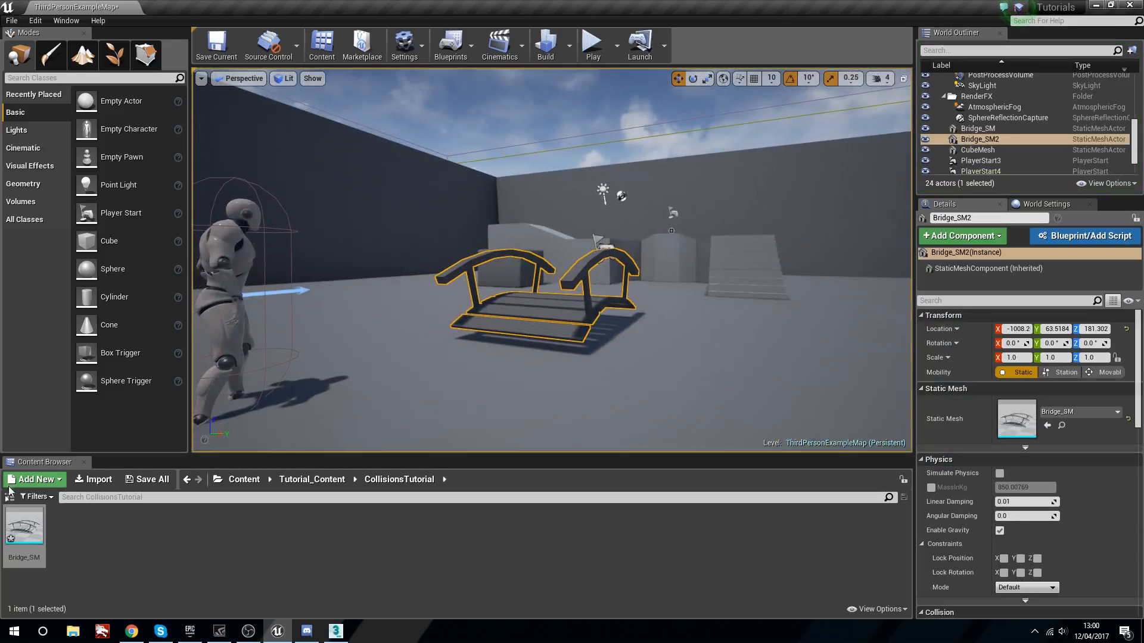
- Open Bridge_SM with simple collision shown and maximize the mesh editor
{"action": "double_click", "coordinate": [24, 524]}
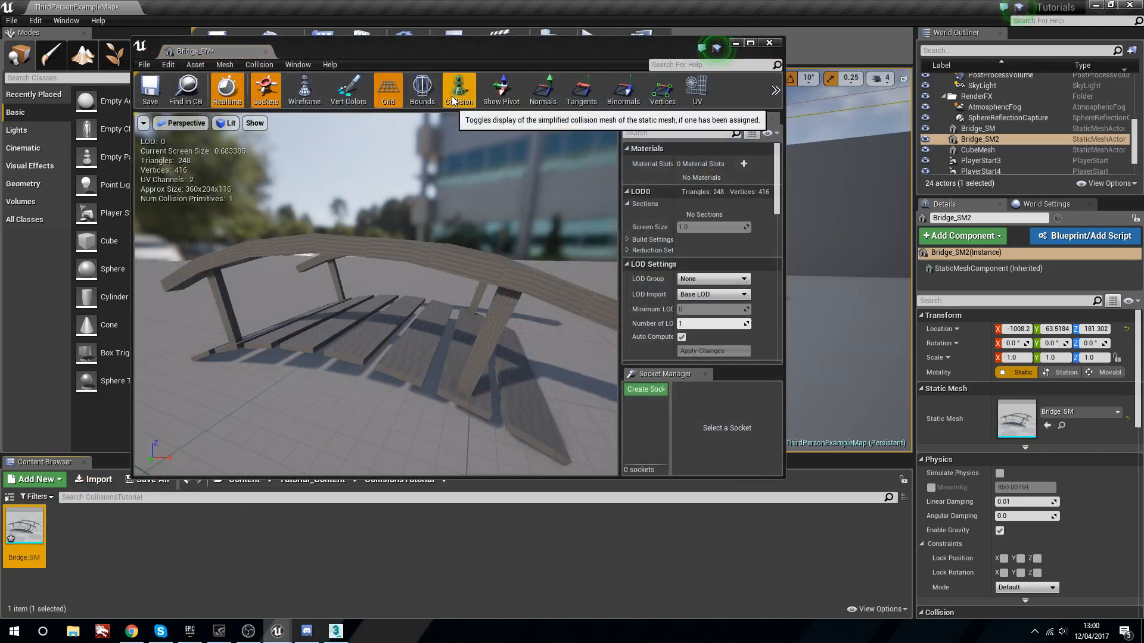
{"action": "left_click", "coordinate": [457, 89]}
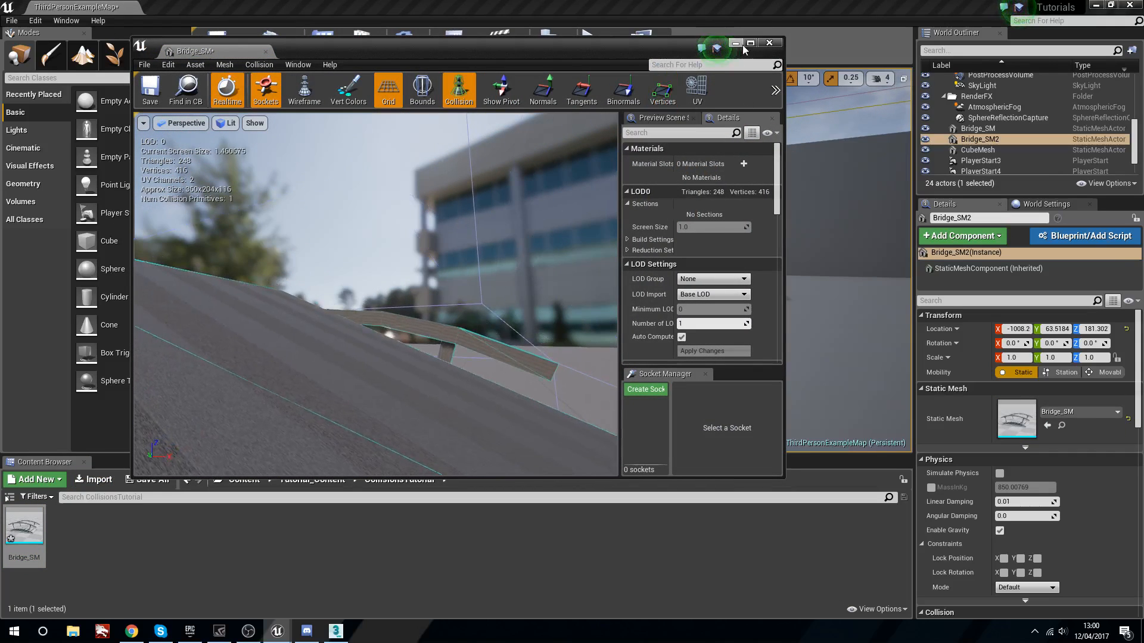
{"action": "left_click", "coordinate": [749, 43]}
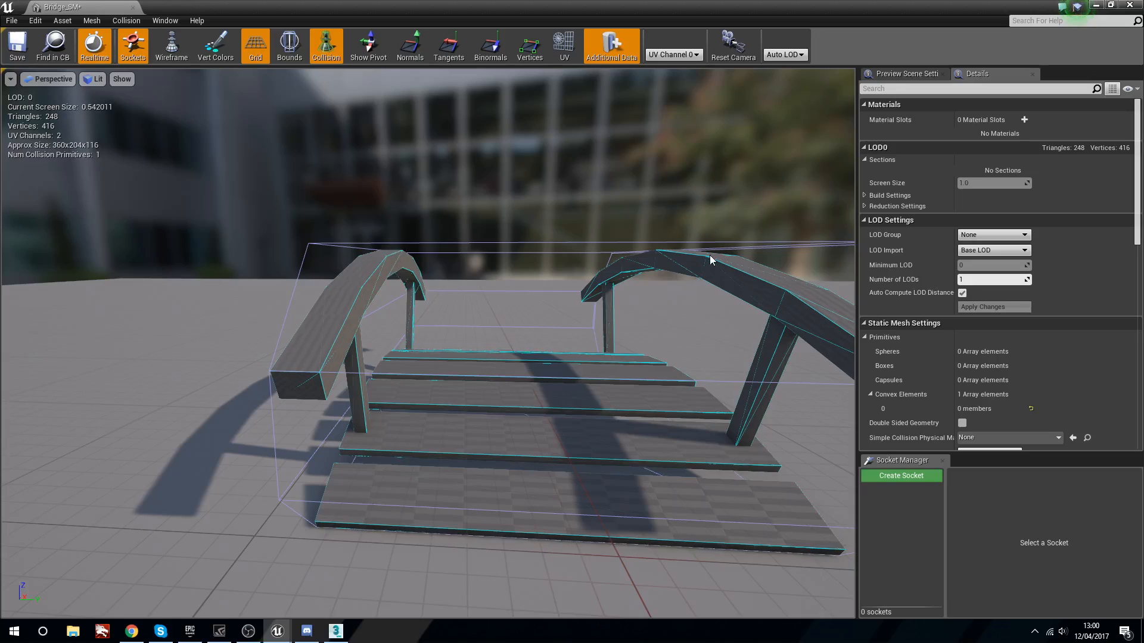
{"action": "mouse_move", "coordinate": [492, 426]}
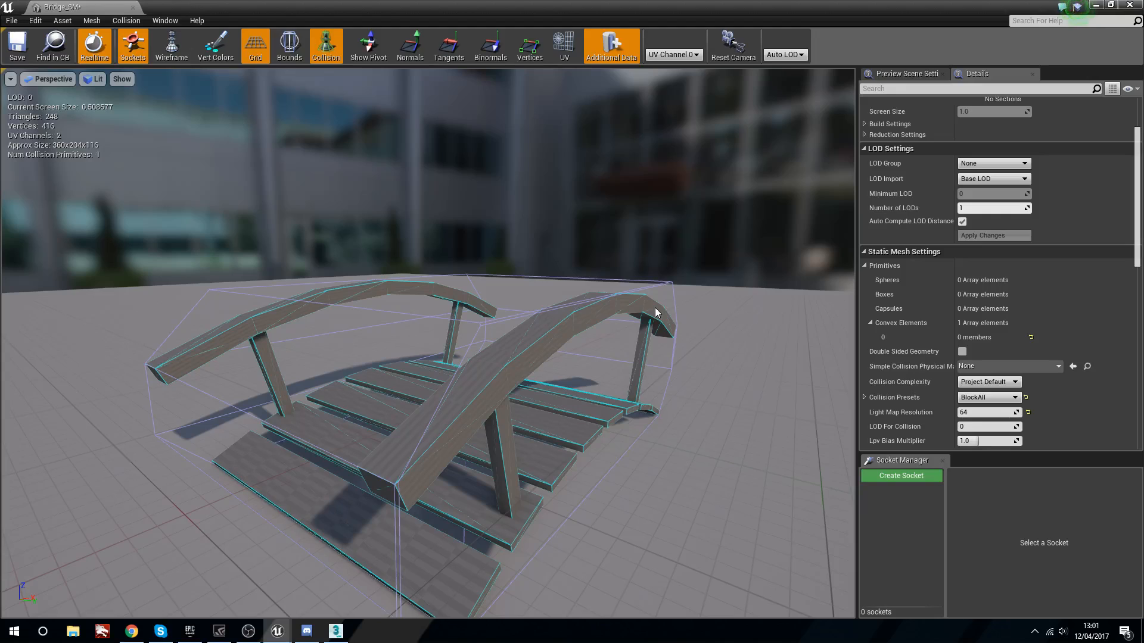
{"action": "mouse_move", "coordinate": [925, 264]}
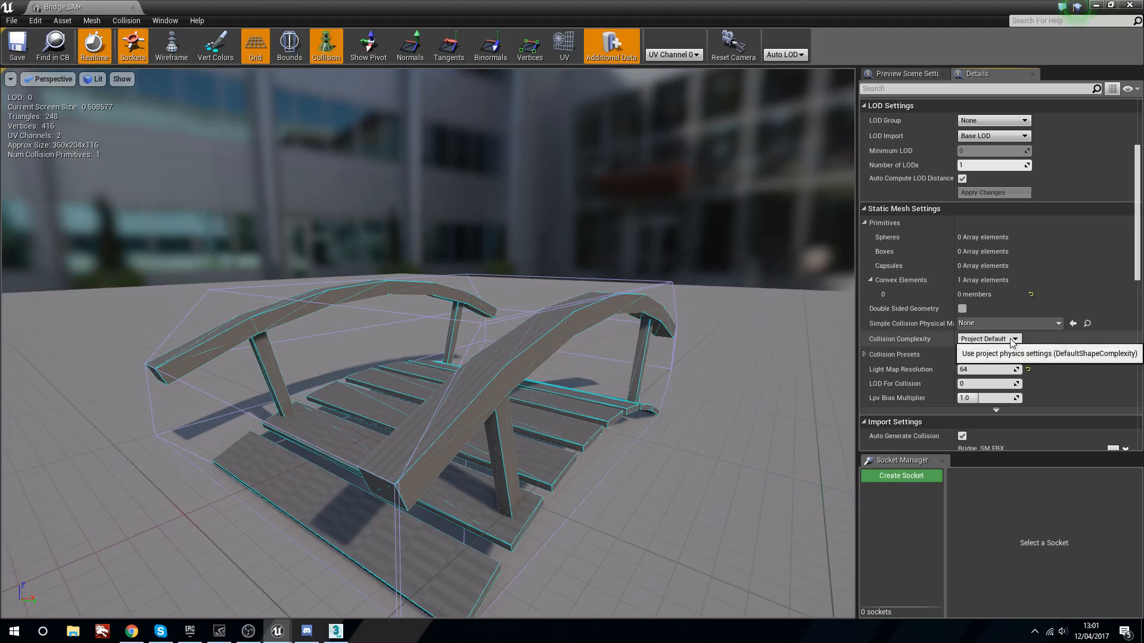
- Set Collision Complexity to Use Complex Collision As Simple for the bridge
{"action": "left_click", "coordinate": [1012, 338]}
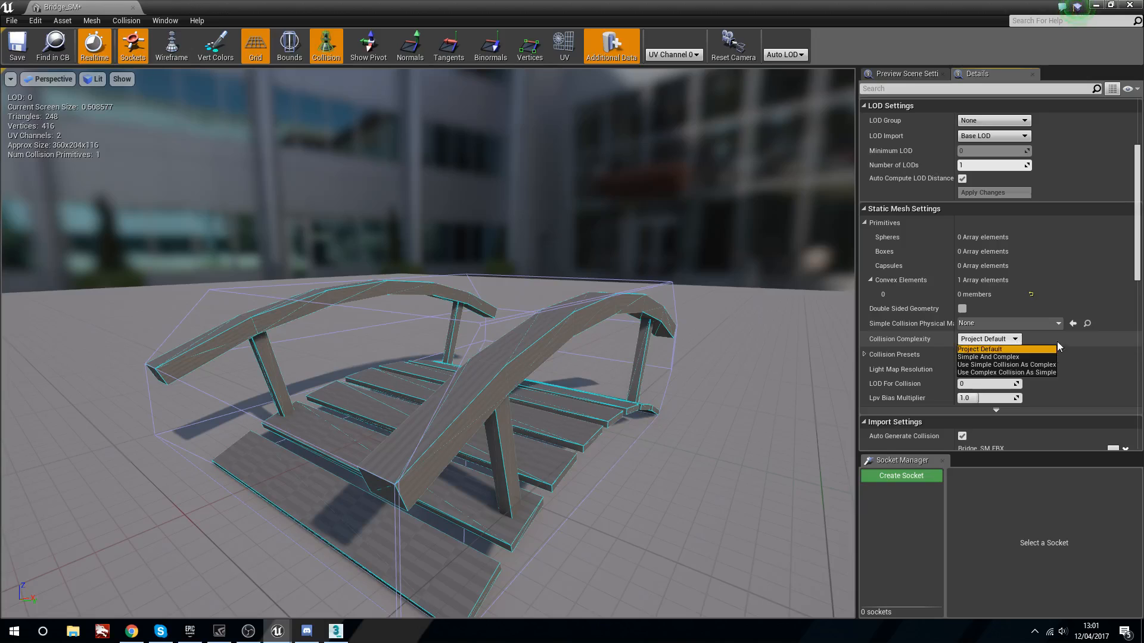
{"action": "mouse_move", "coordinate": [1038, 375]}
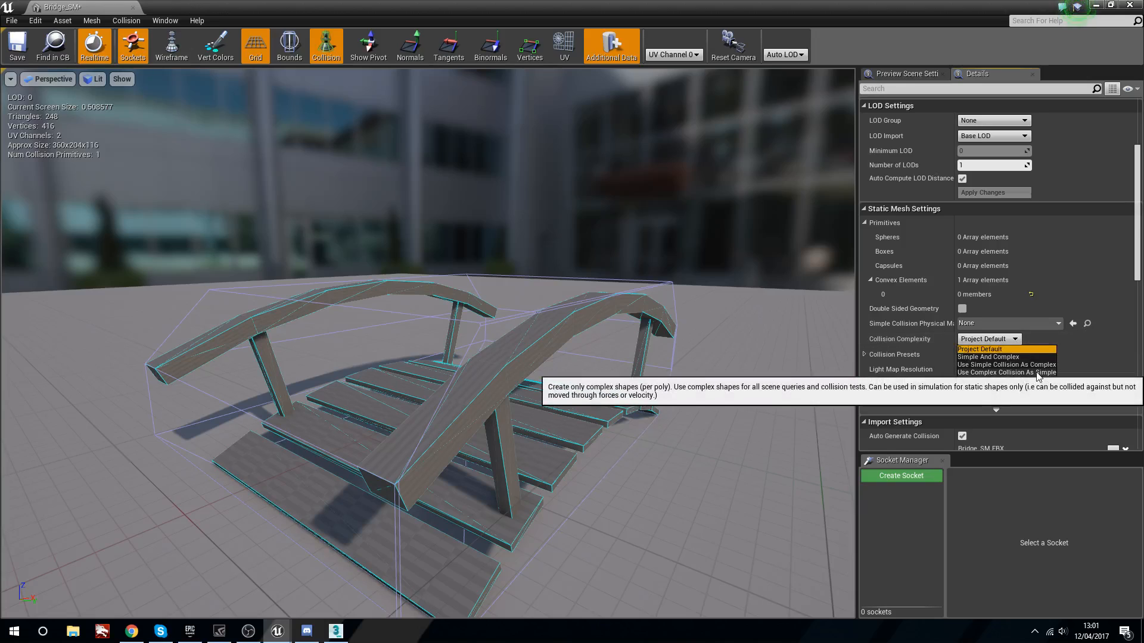
{"action": "left_click", "coordinate": [1007, 371]}
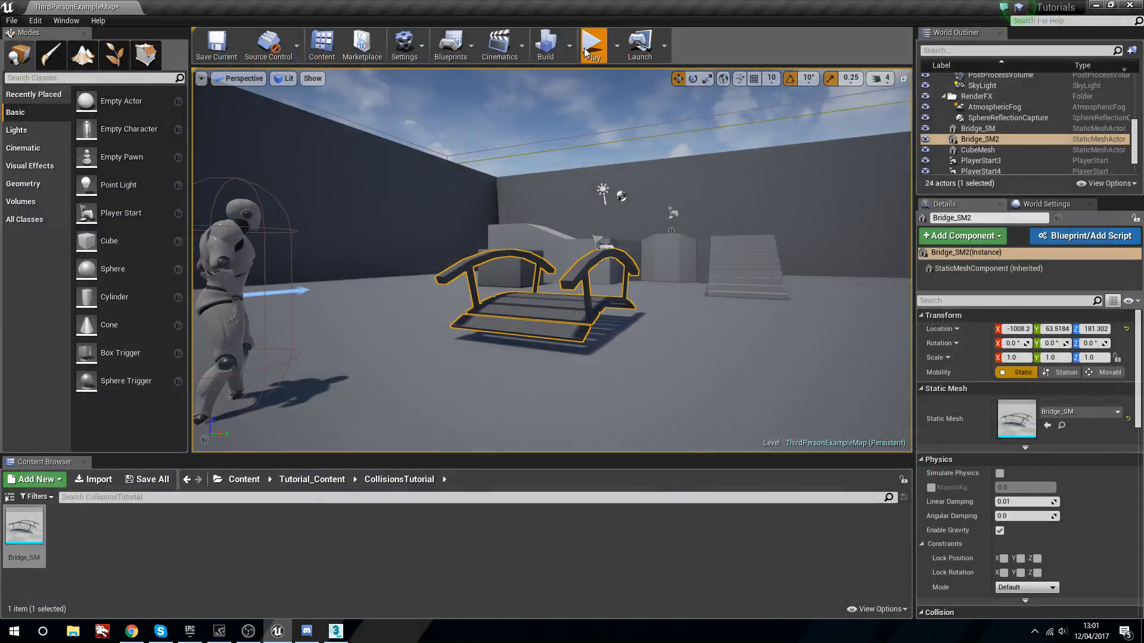
{"action": "left_click", "coordinate": [592, 45]}
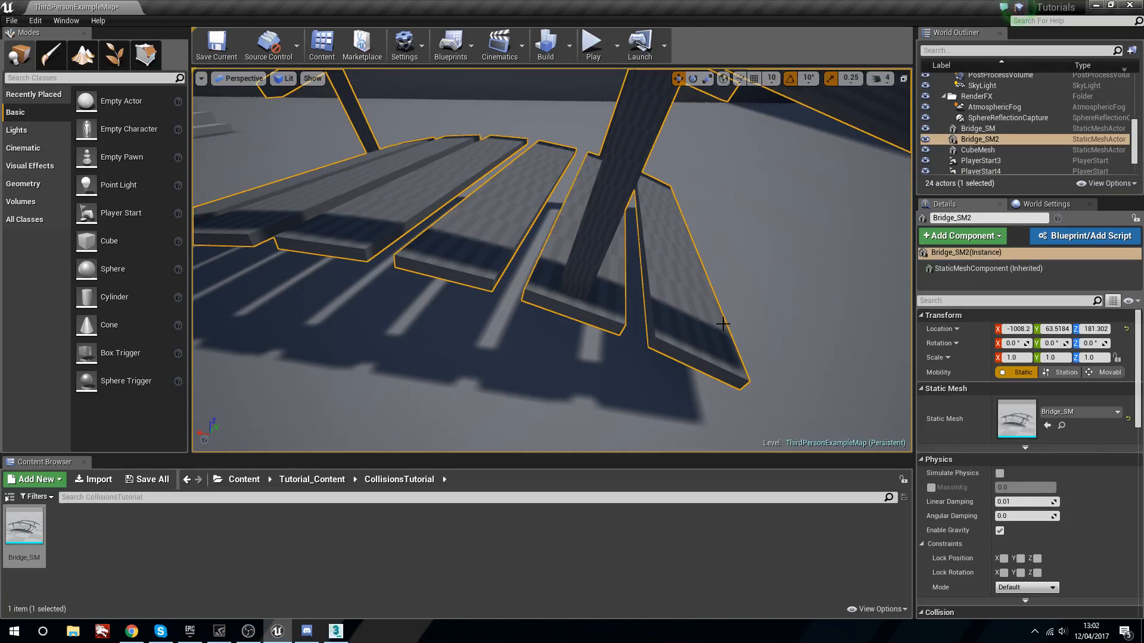
{"action": "double_click", "coordinate": [24, 523]}
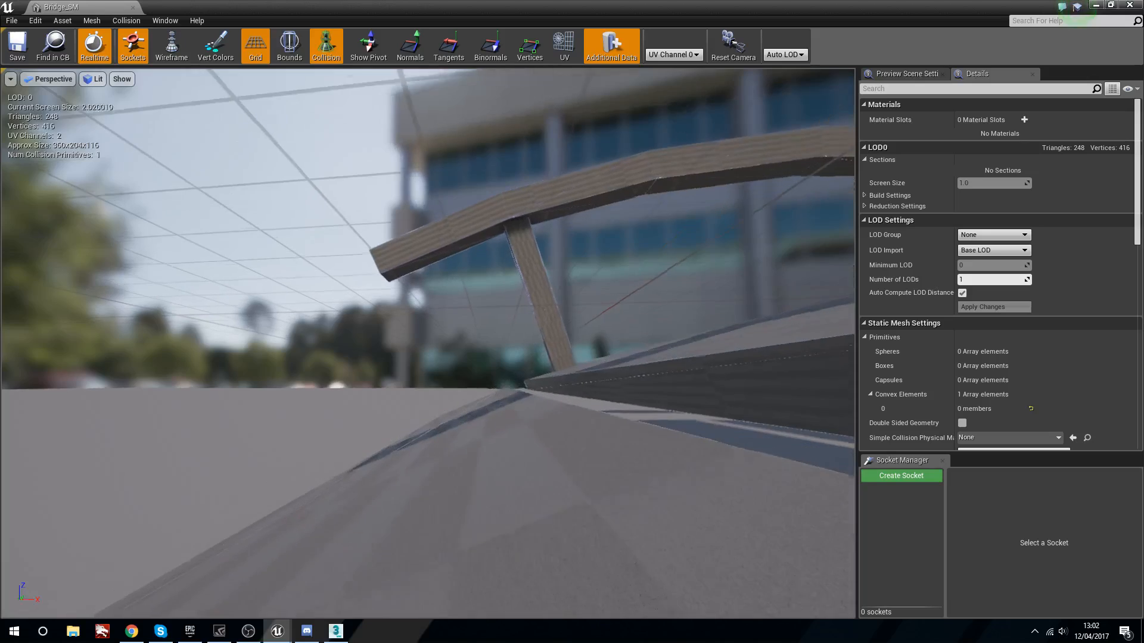
{"action": "left_click_drag", "start_coordinate": [437, 292], "coordinate": [467, 325]}
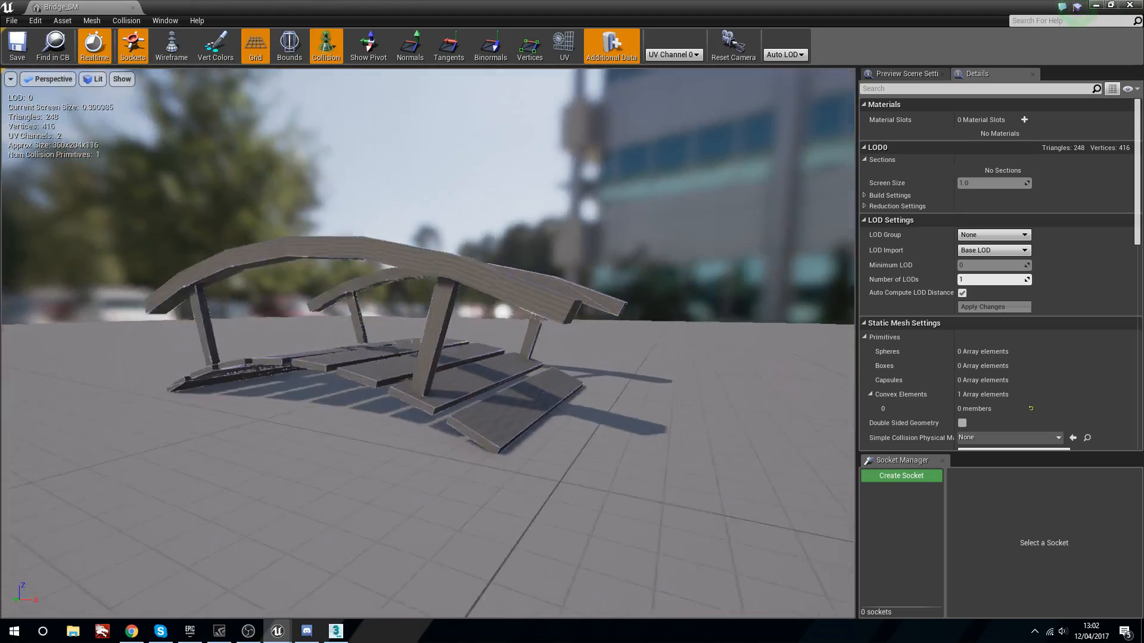
{"action": "scroll", "scroll_direction": "down", "scroll_amount": 3}
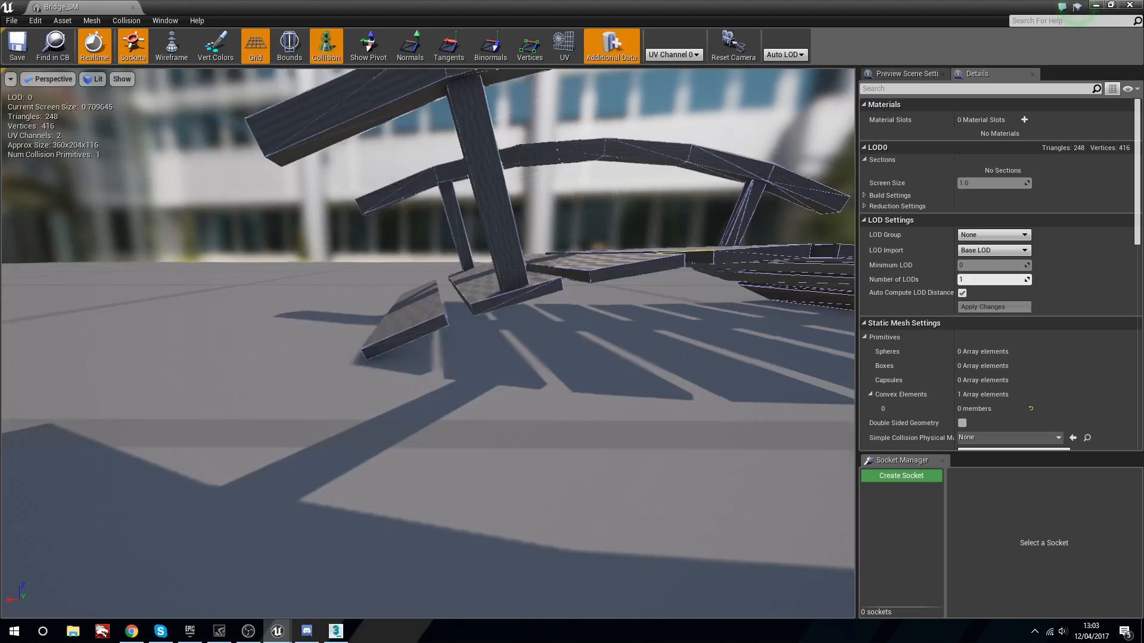
{"action": "scroll", "scroll_direction": "down", "scroll_amount": 3}
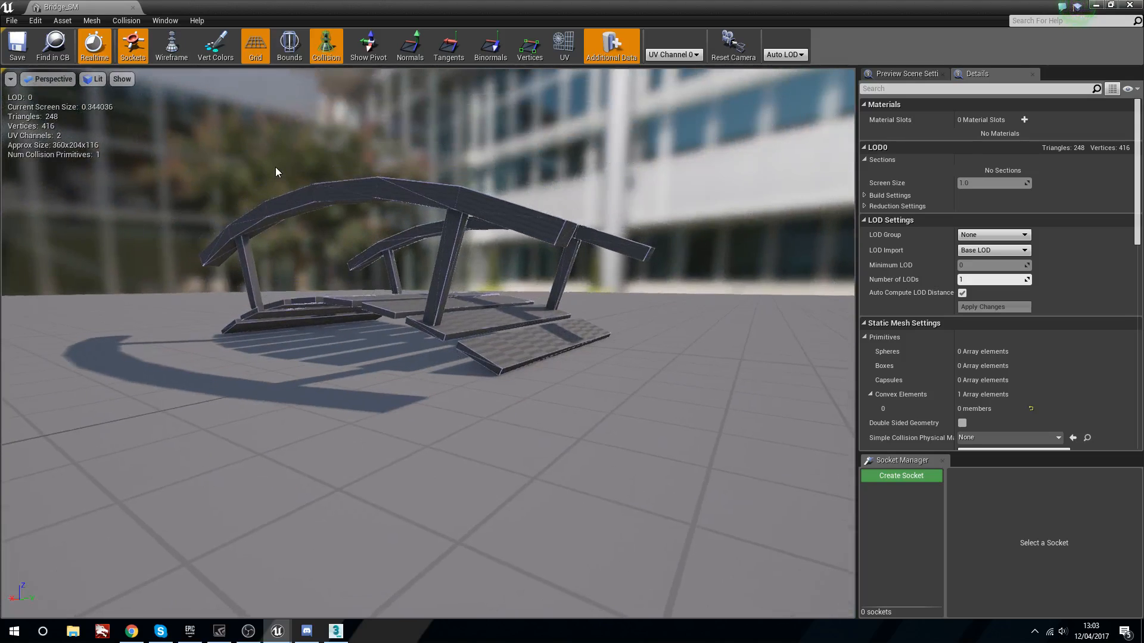
{"action": "mouse_move", "coordinate": [16, 45]}
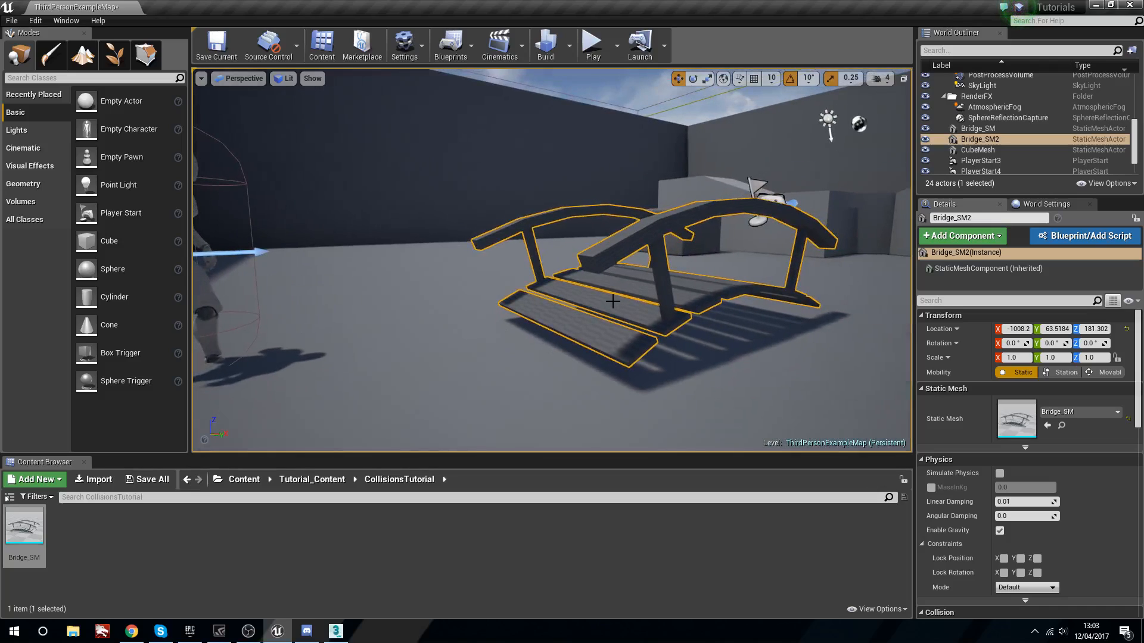
{"action": "mouse_move", "coordinate": [425, 605]}
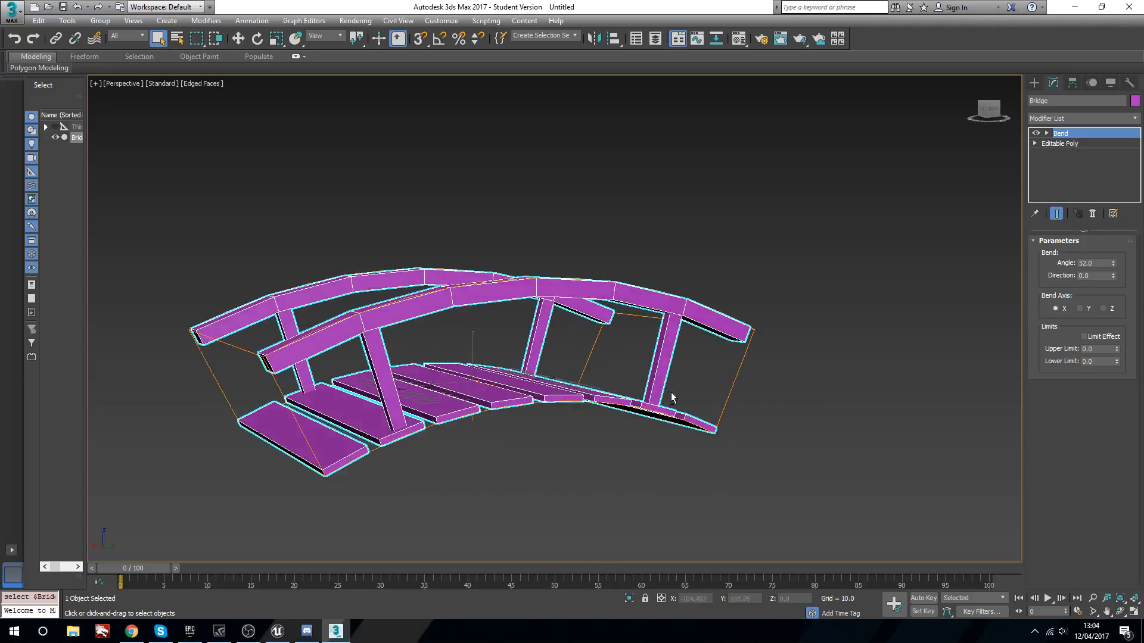
- Orbit the viewport to see the arched bridge from the front
{"action": "left_click_drag", "start_coordinate": [671, 398], "coordinate": [757, 411]}
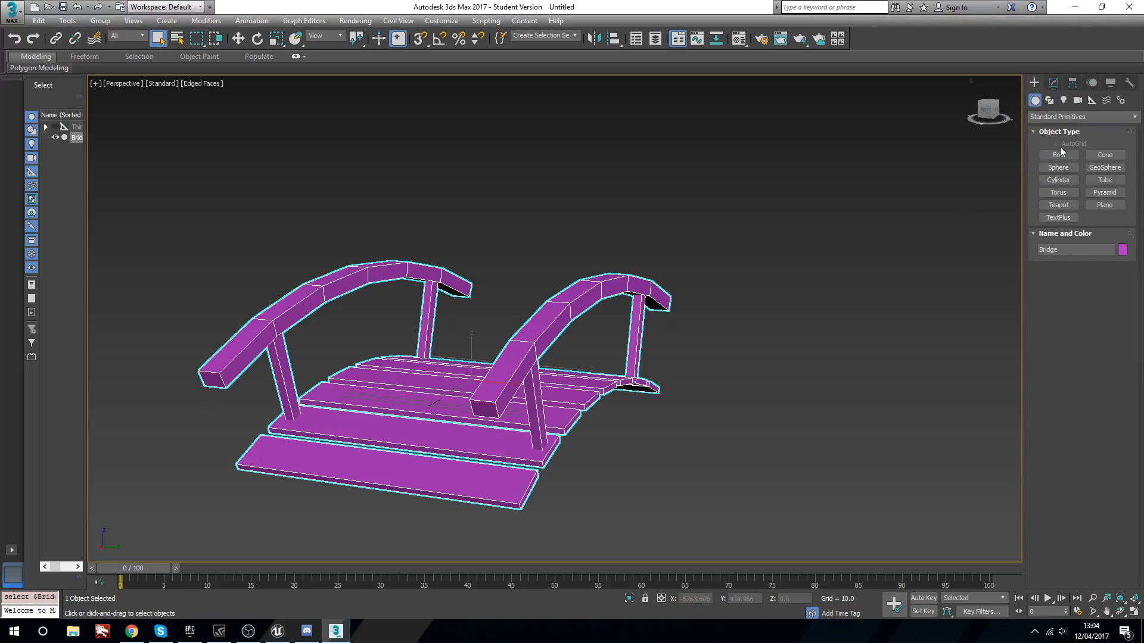
- Create Box001, about 360 by 15.9 by 15.2, along one bridge rail and lower it into place
{"action": "left_click", "coordinate": [1056, 155]}
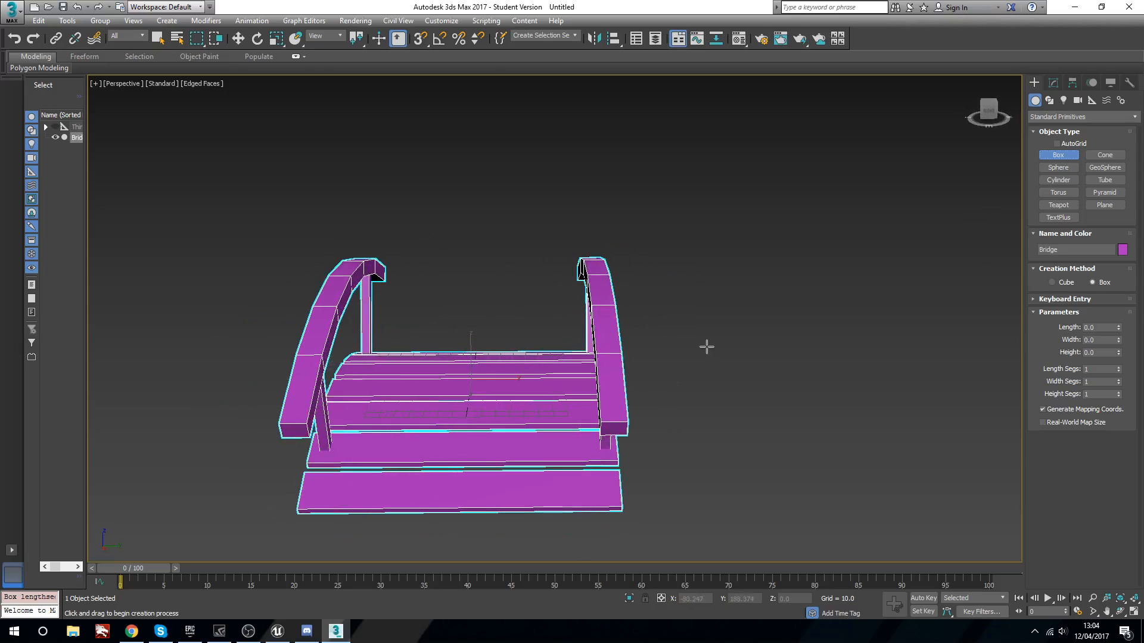
{"action": "key", "text": "t"}
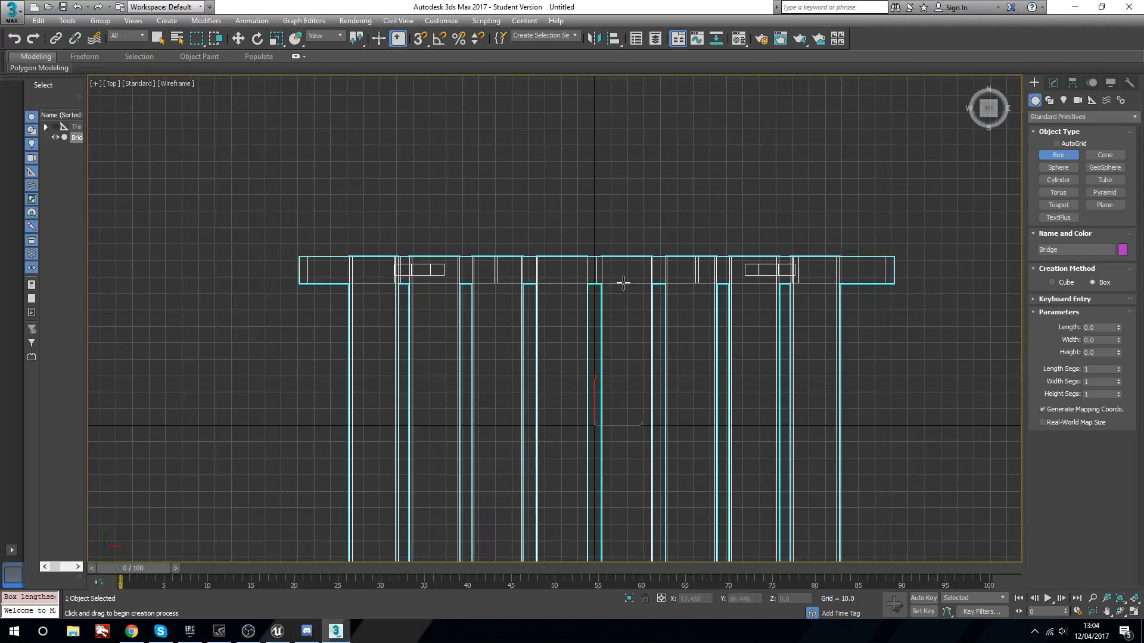
{"action": "mouse_move", "coordinate": [299, 258]}
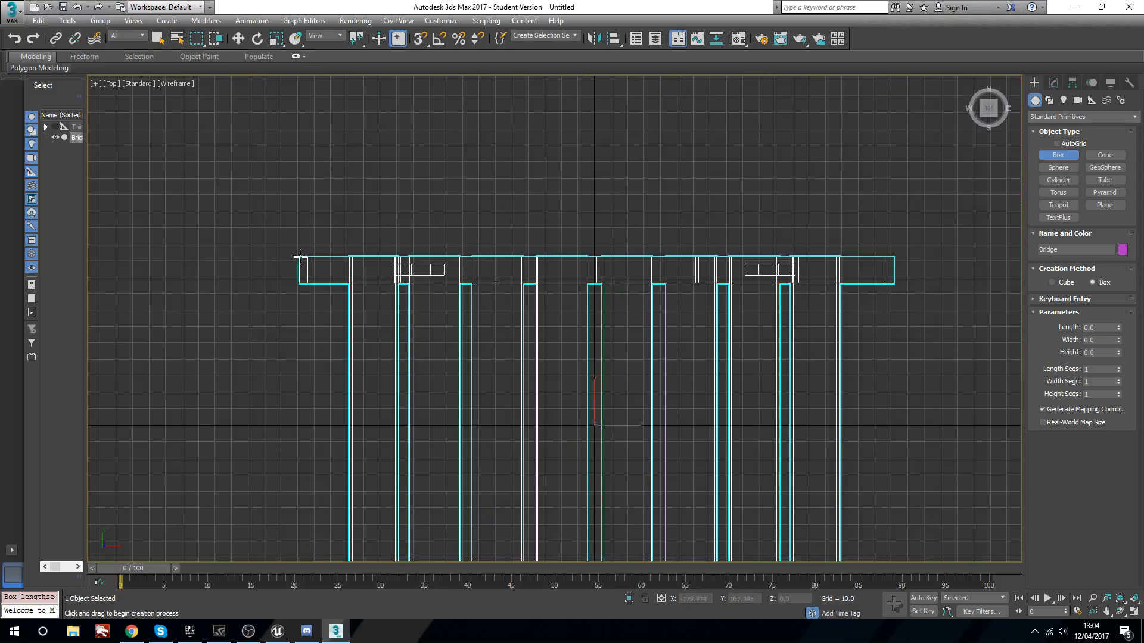
{"action": "left_click_drag", "start_coordinate": [299, 257], "coordinate": [891, 285]}
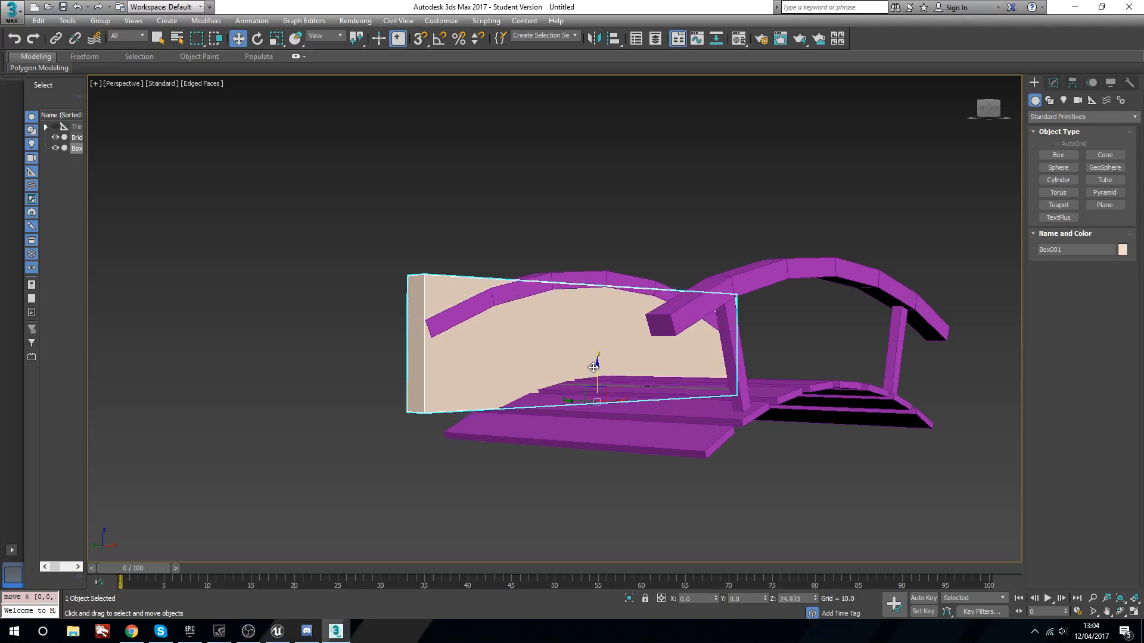
{"action": "left_click_drag", "start_coordinate": [594, 365], "coordinate": [594, 385]}
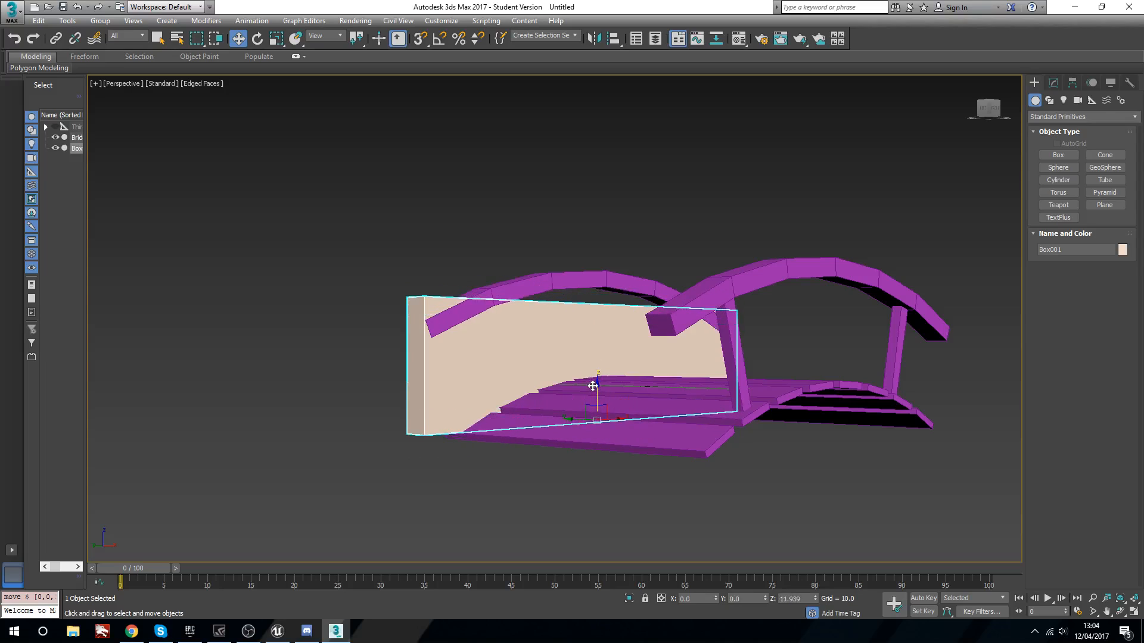
{"action": "left_click_drag", "start_coordinate": [593, 386], "coordinate": [590, 379]}
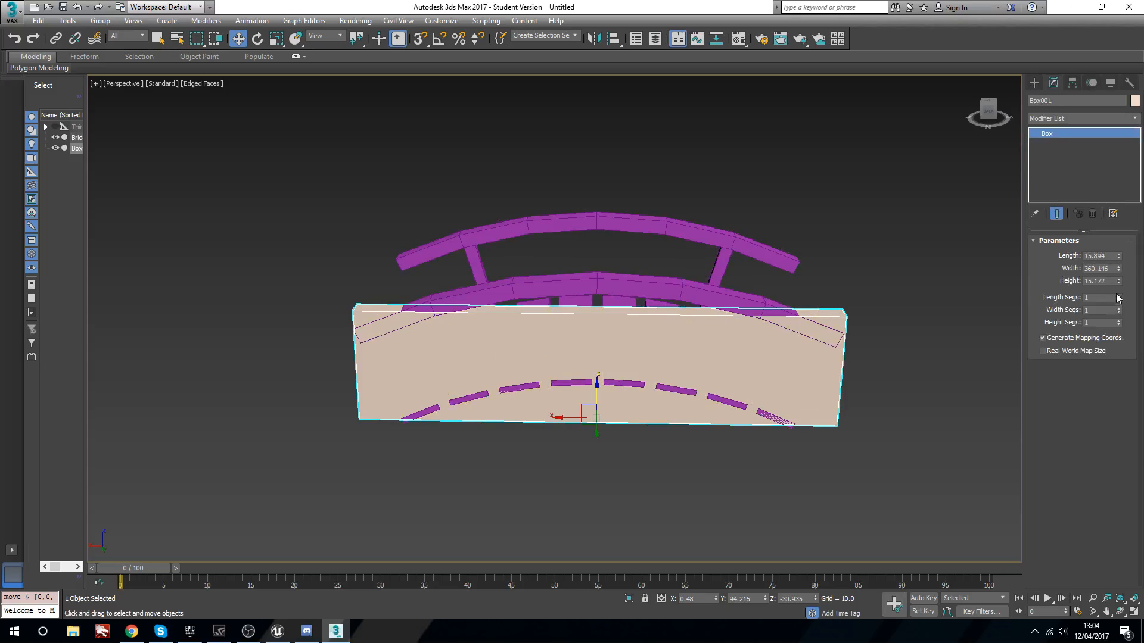
- Give Box001 three width segments, convert it to editable poly and raise its middle vertices to the arch
{"action": "left_click", "coordinate": [1116, 309]}
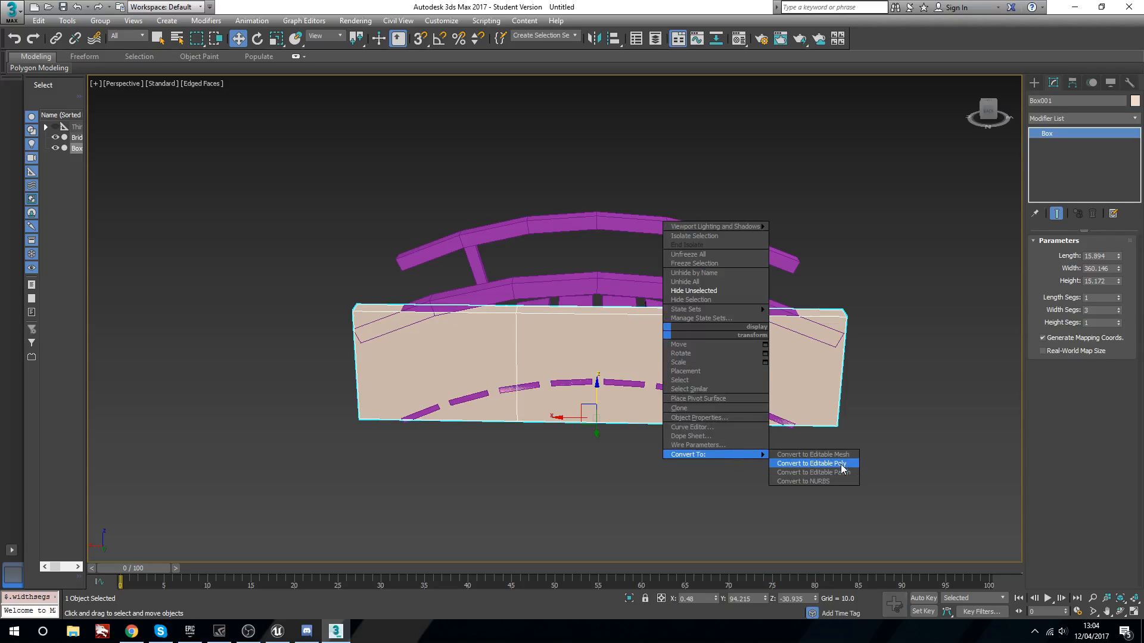
{"action": "left_click", "coordinate": [812, 464]}
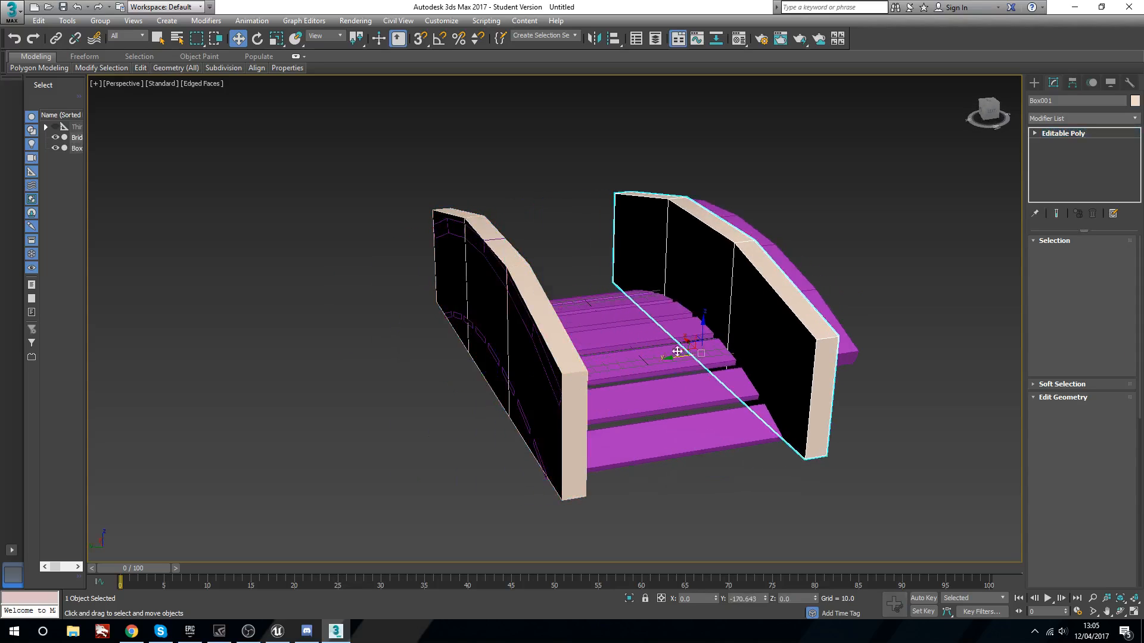
{"action": "left_click_drag", "start_coordinate": [678, 353], "coordinate": [686, 347]}
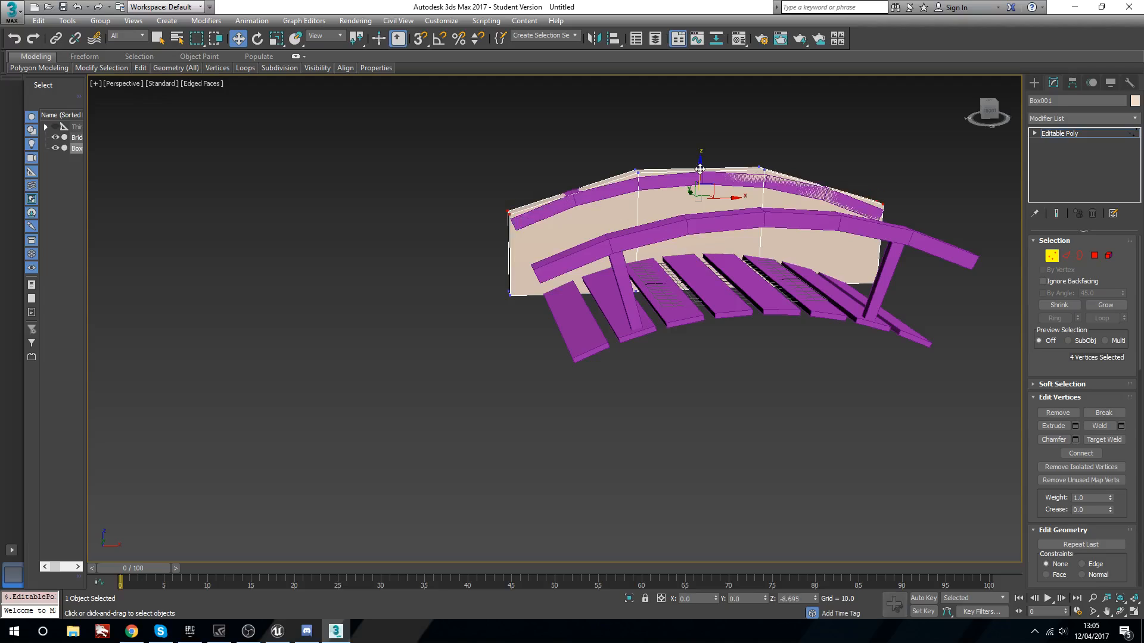
{"action": "left_click_drag", "start_coordinate": [699, 171], "coordinate": [689, 199]}
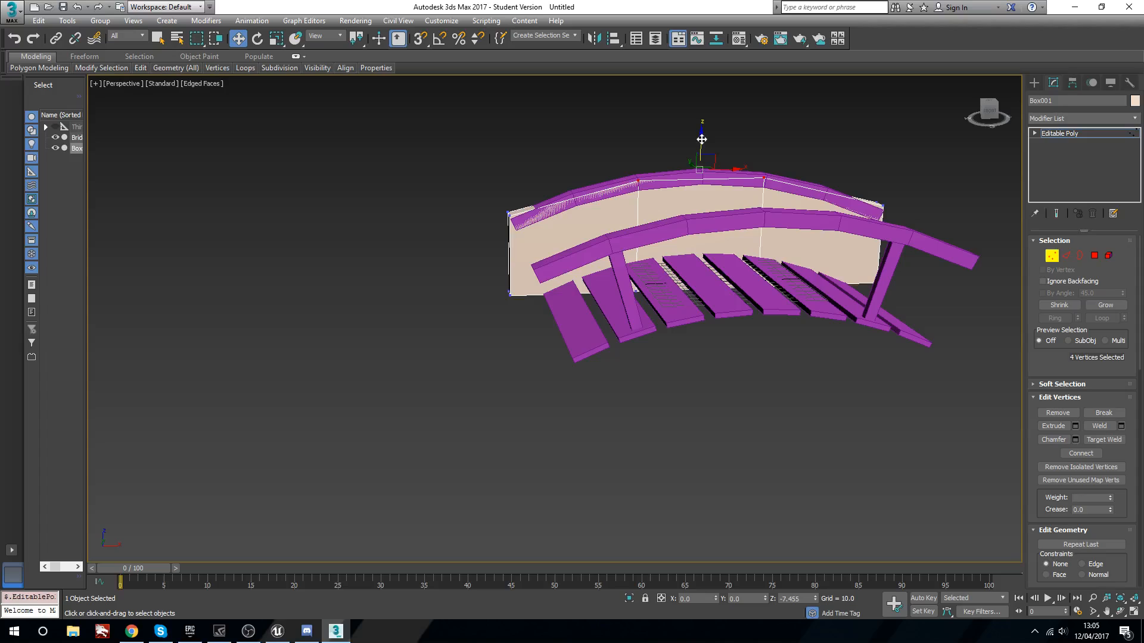
{"action": "left_click_drag", "start_coordinate": [700, 139], "coordinate": [702, 133]}
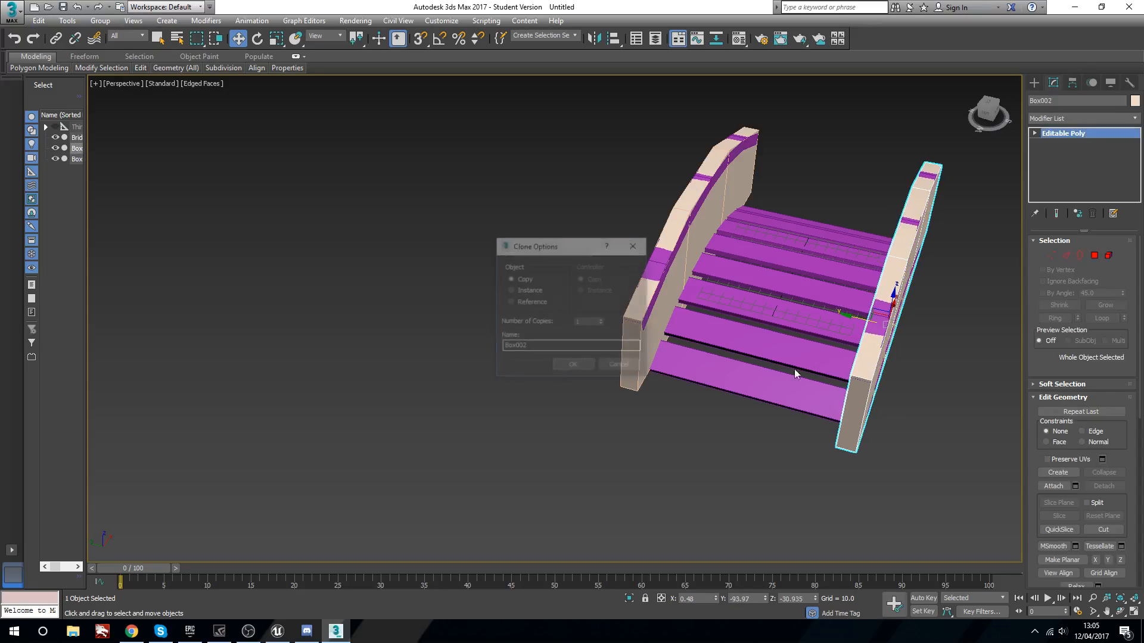
- Confirm cloning the arched side box as Box002 for the opposite rail
{"action": "left_click", "coordinate": [573, 364]}
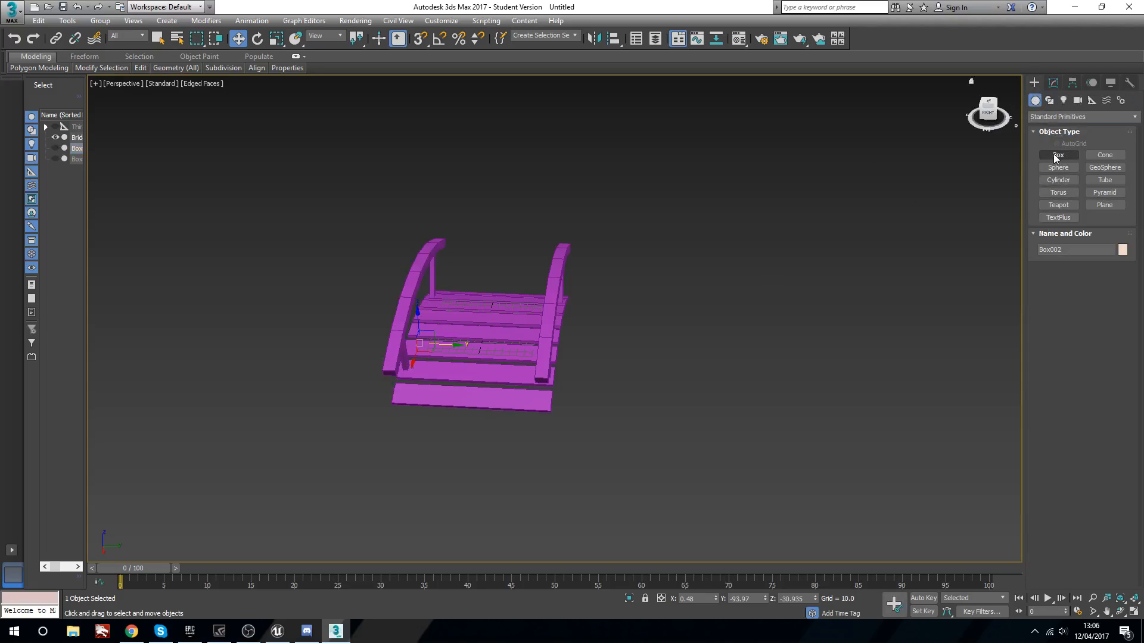
- Create a box covering the bridge walkway in Top view with Width Segs 3
{"action": "left_click", "coordinate": [1058, 155]}
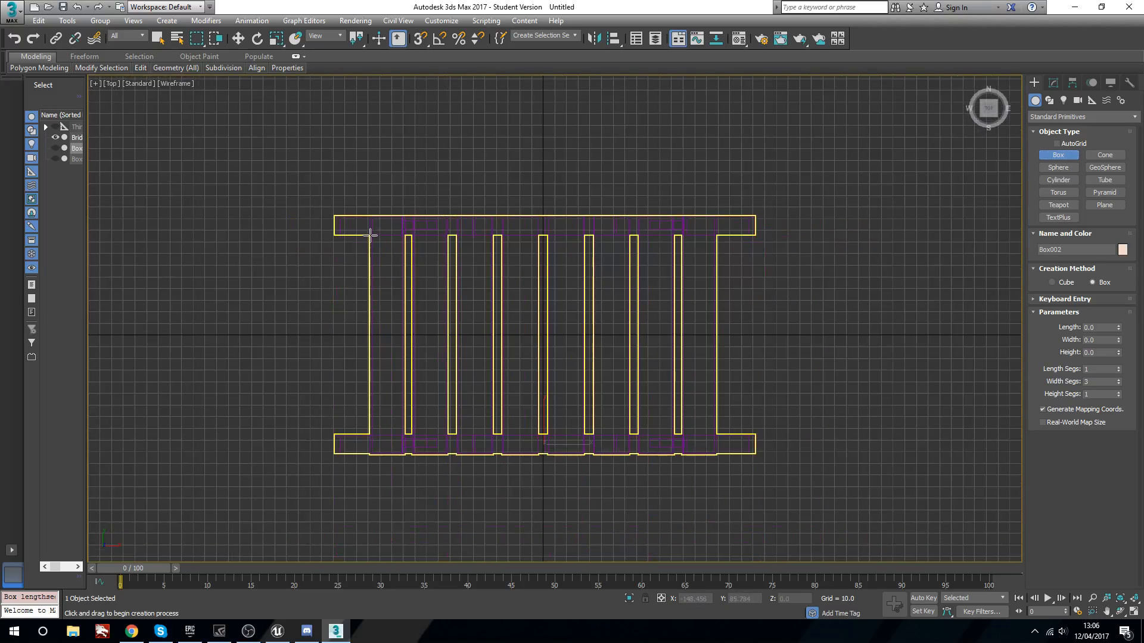
{"action": "left_click_drag", "start_coordinate": [367, 235], "coordinate": [457, 316]}
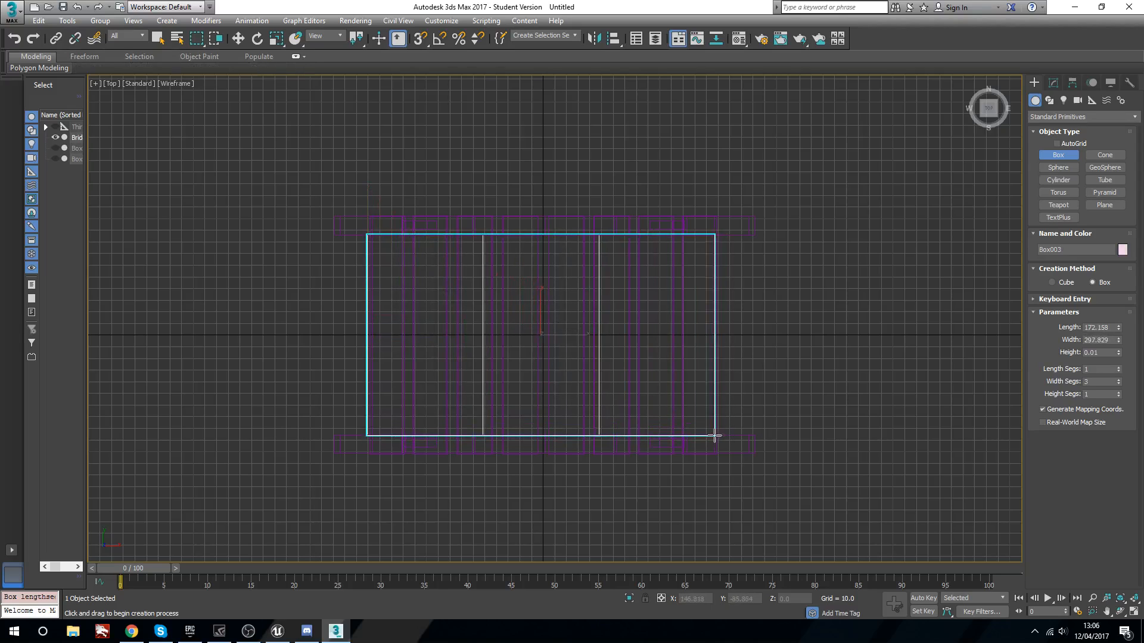
{"action": "left_click_drag", "start_coordinate": [715, 436], "coordinate": [711, 418]}
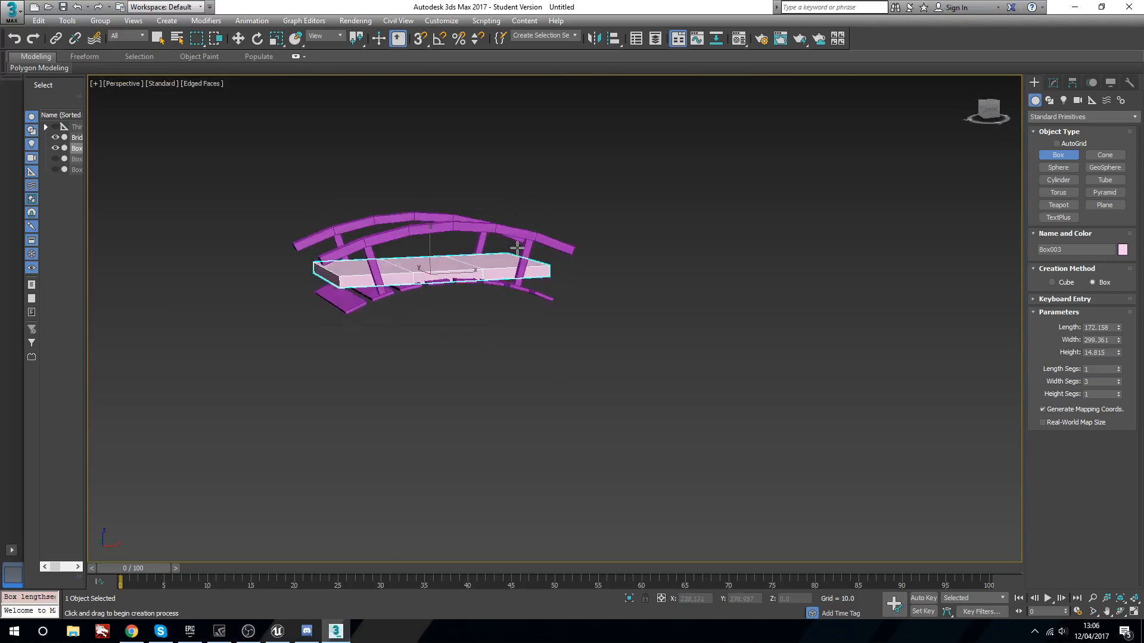
{"action": "left_click", "coordinate": [238, 38]}
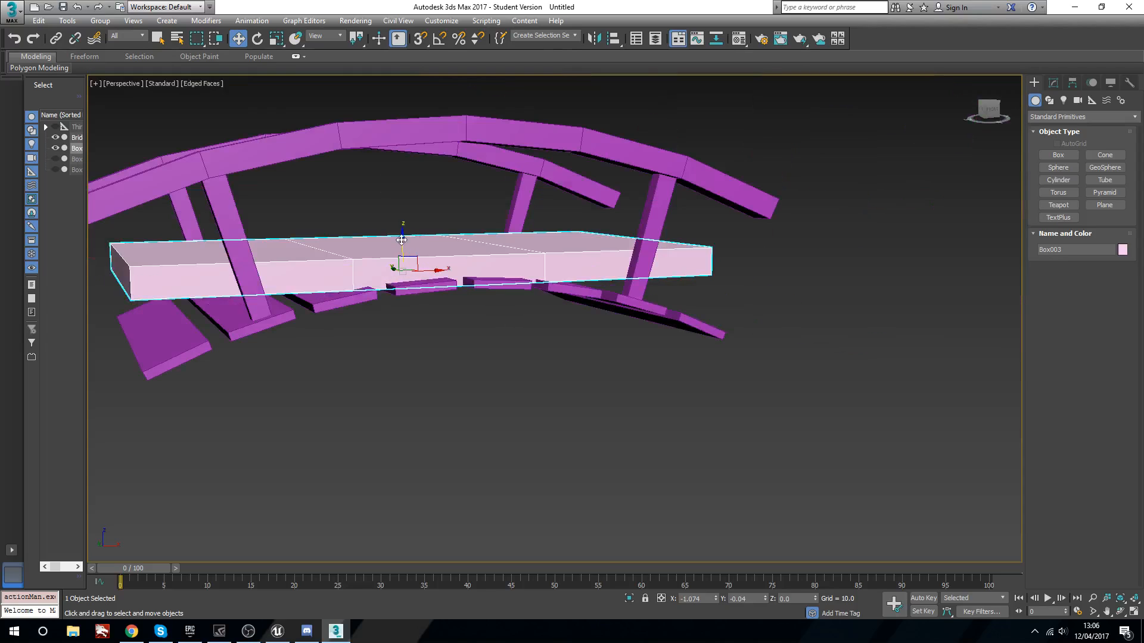
- Lower the walkway box onto the deck and reduce its height so it is thin
{"action": "left_click_drag", "start_coordinate": [402, 241], "coordinate": [398, 261]}
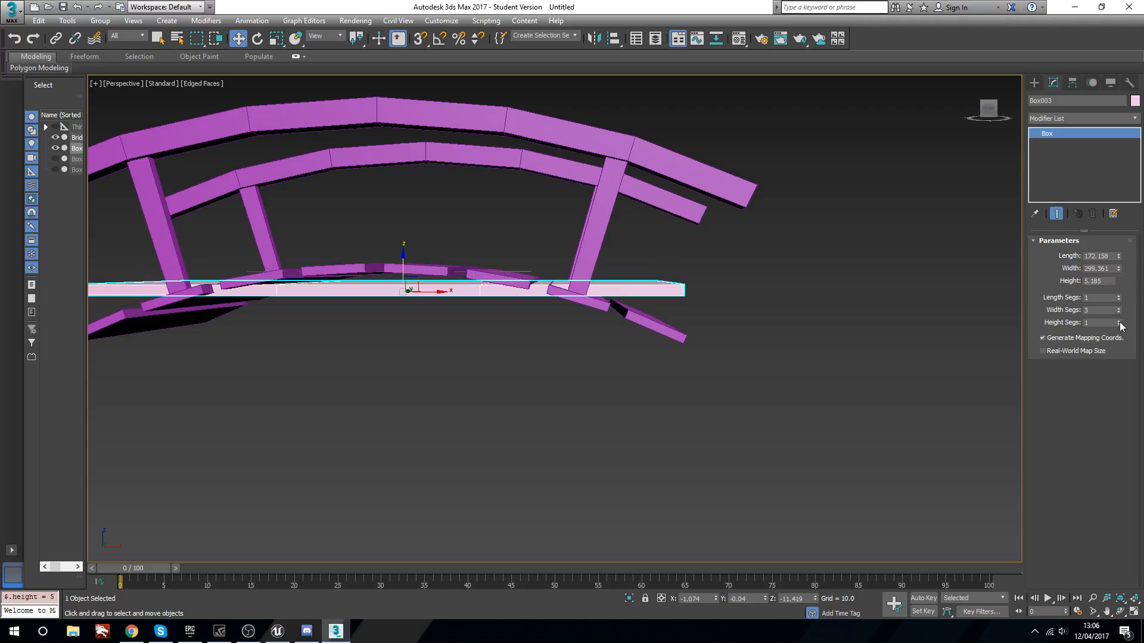
{"action": "left_click_drag", "start_coordinate": [403, 287], "coordinate": [405, 262]}
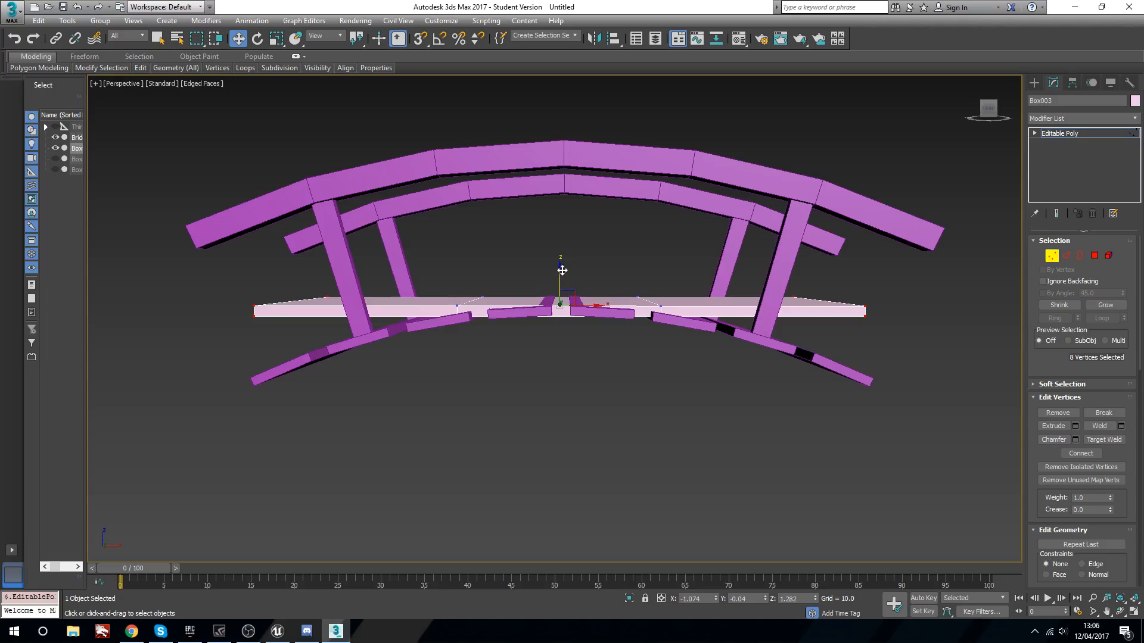
- Raise Box003's middle vertices along Z so the deck arches like the bridge
{"action": "left_click_drag", "start_coordinate": [560, 270], "coordinate": [554, 321]}
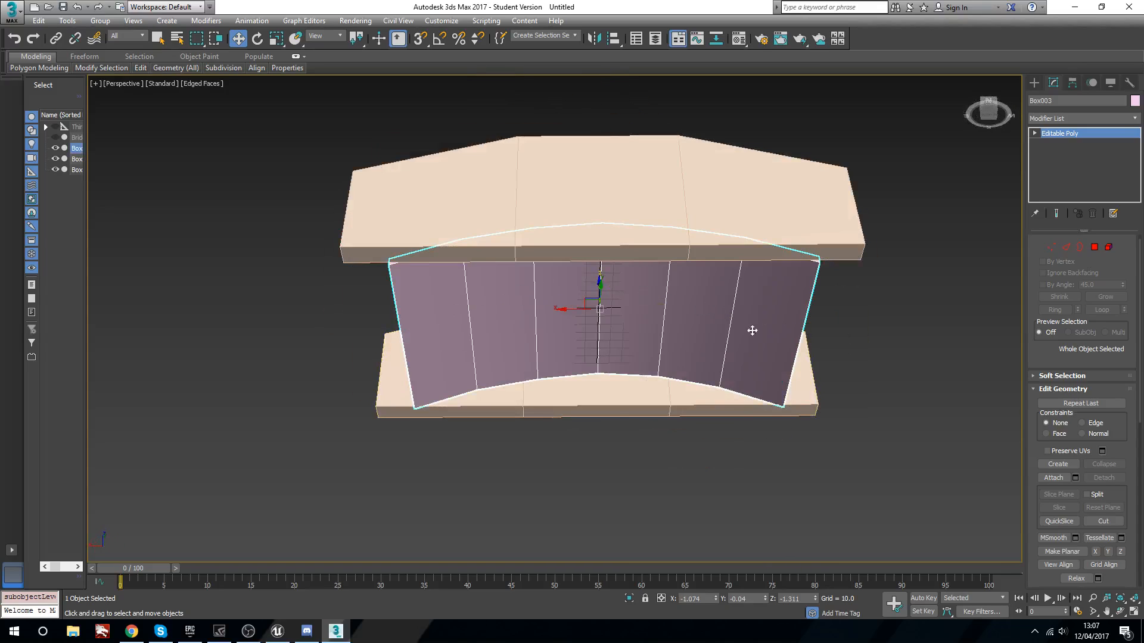
- Orbit the viewport to inspect the three collision boxes, including from below
{"action": "left_click_drag", "start_coordinate": [752, 330], "coordinate": [701, 343]}
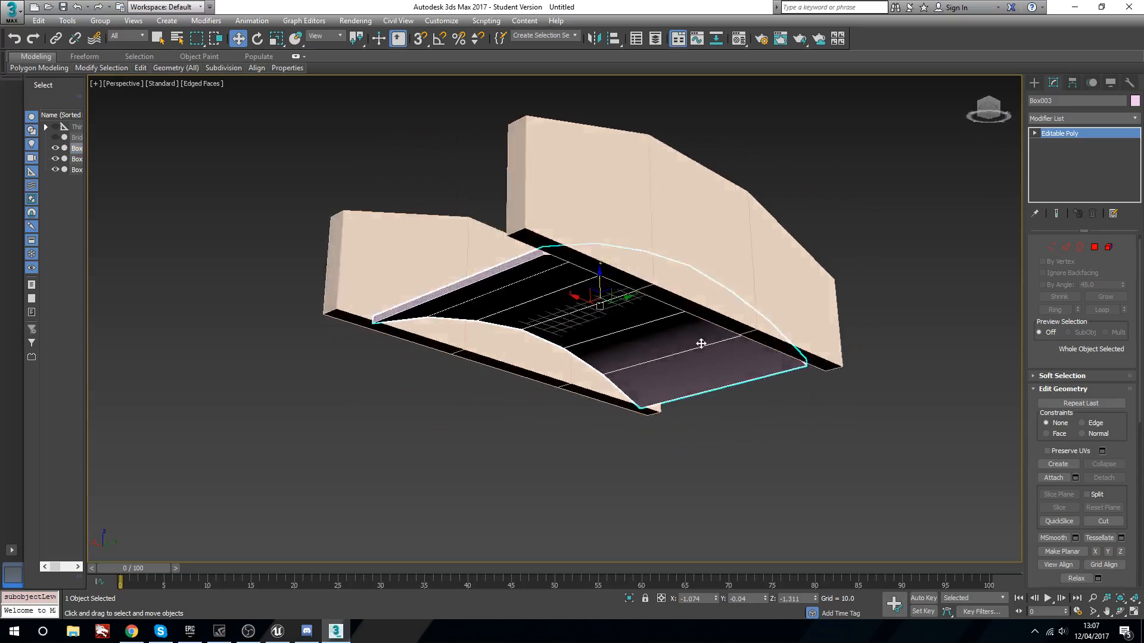
{"action": "left_click_drag", "start_coordinate": [701, 343], "coordinate": [660, 323]}
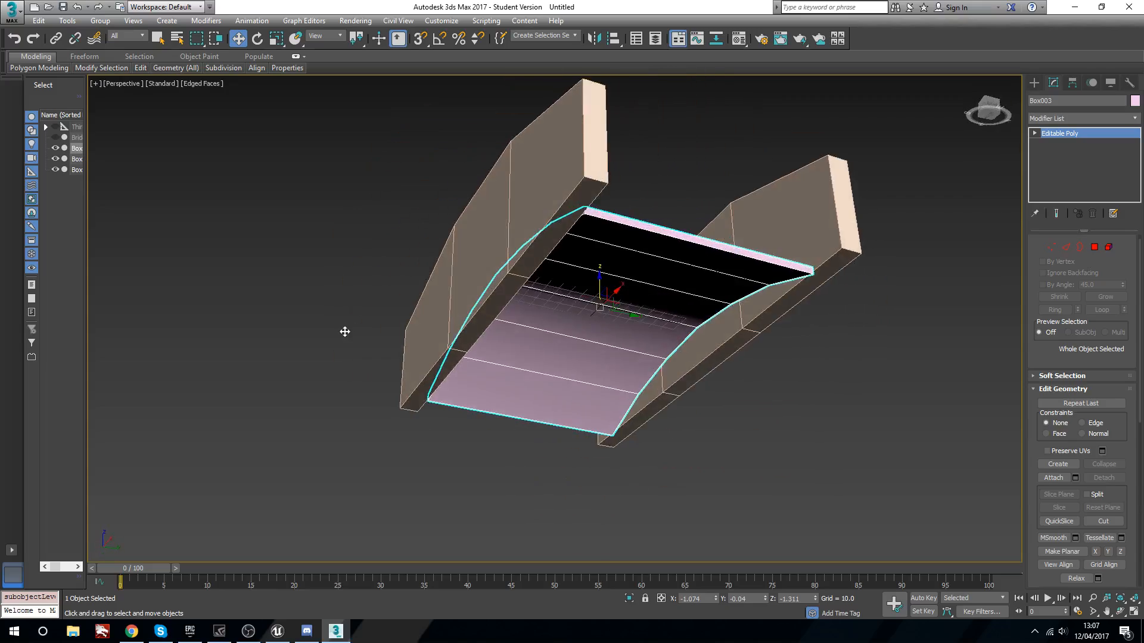
{"action": "left_click_drag", "start_coordinate": [344, 333], "coordinate": [515, 368]}
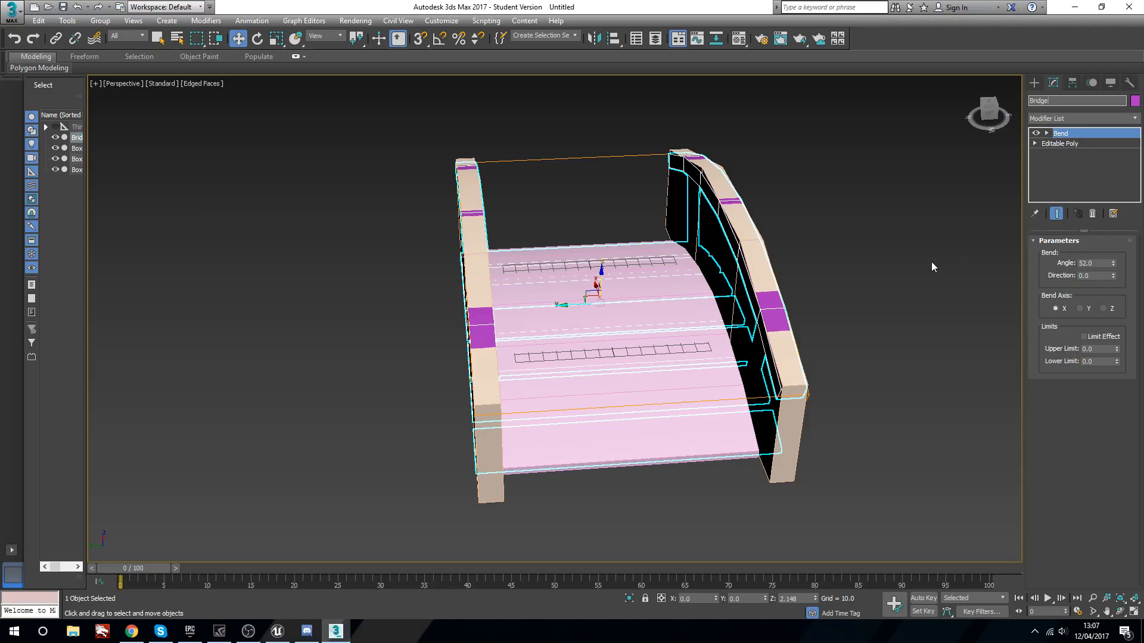
- Rename the boxes UCX_Bridge_01, UCX_Bridge_02, UCX_Bridge_03, then select them with the bridge
{"action": "left_click", "coordinate": [77, 148]}
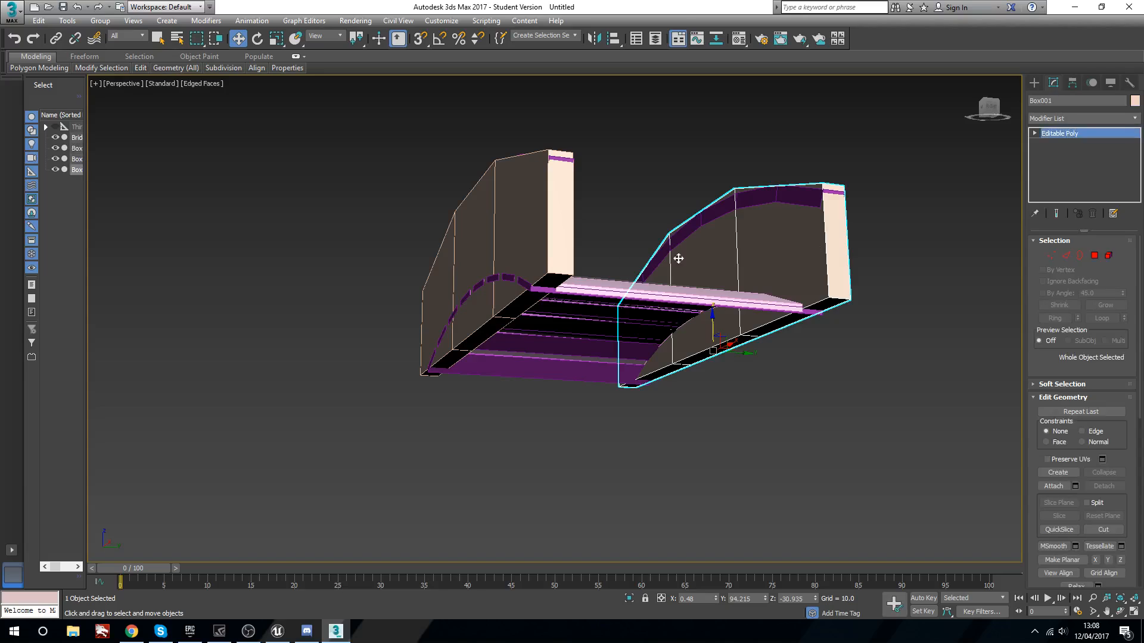
{"action": "left_click", "coordinate": [522, 234]}
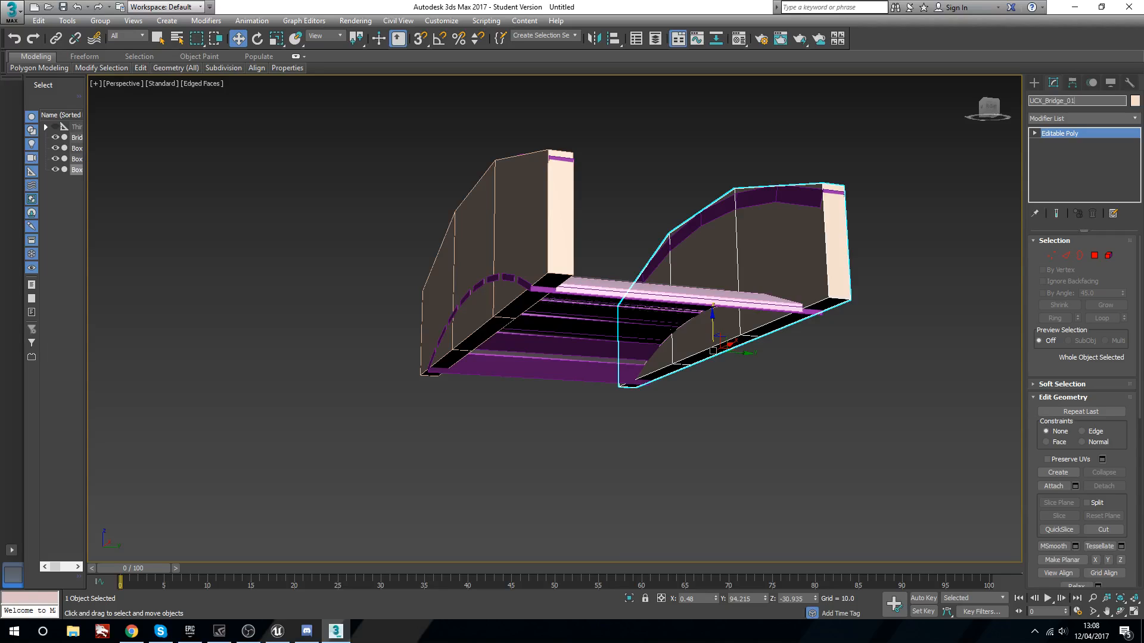
{"action": "left_click", "coordinate": [511, 255]}
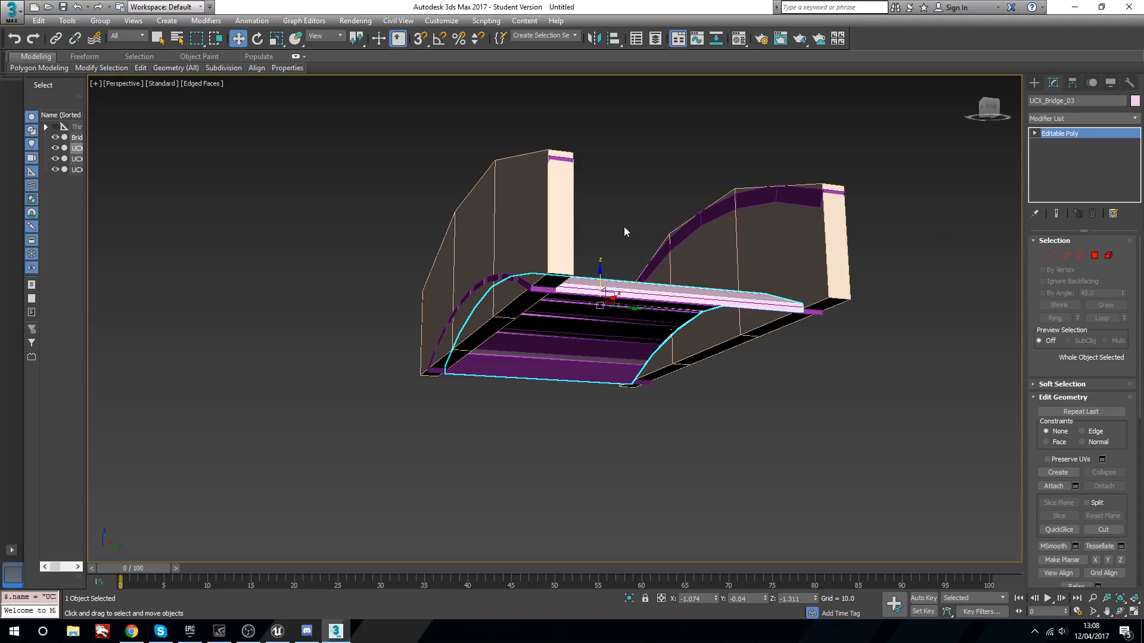
{"action": "left_click_drag", "start_coordinate": [623, 232], "coordinate": [412, 296]}
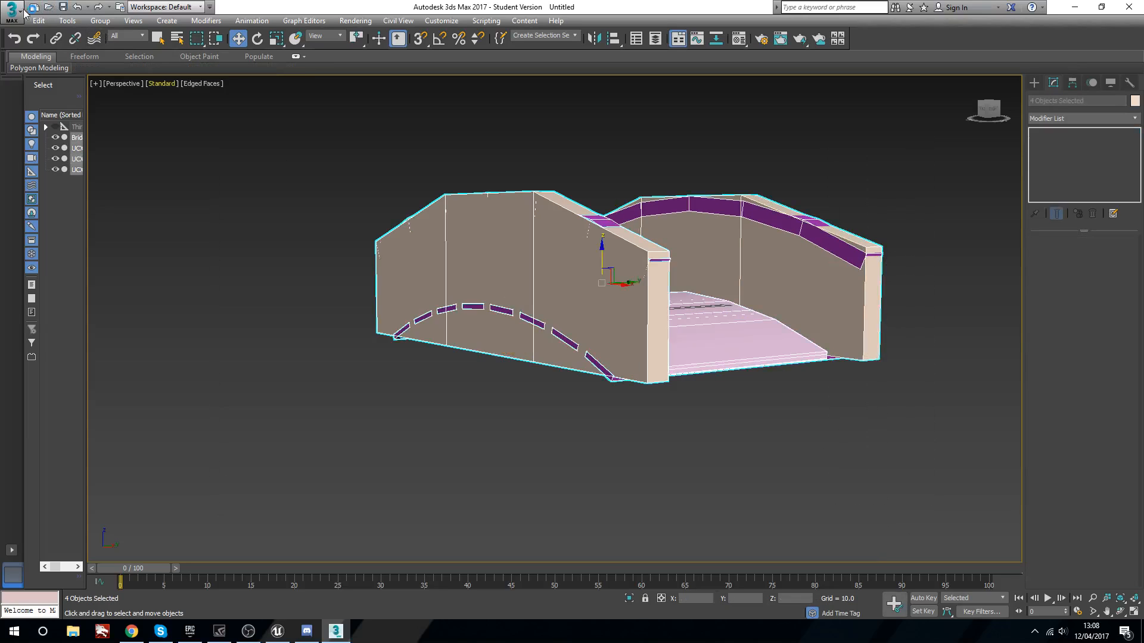
- Export the selection as FBX named Bridge_2 in the CollisionsTutorial folder
{"action": "left_click", "coordinate": [12, 11]}
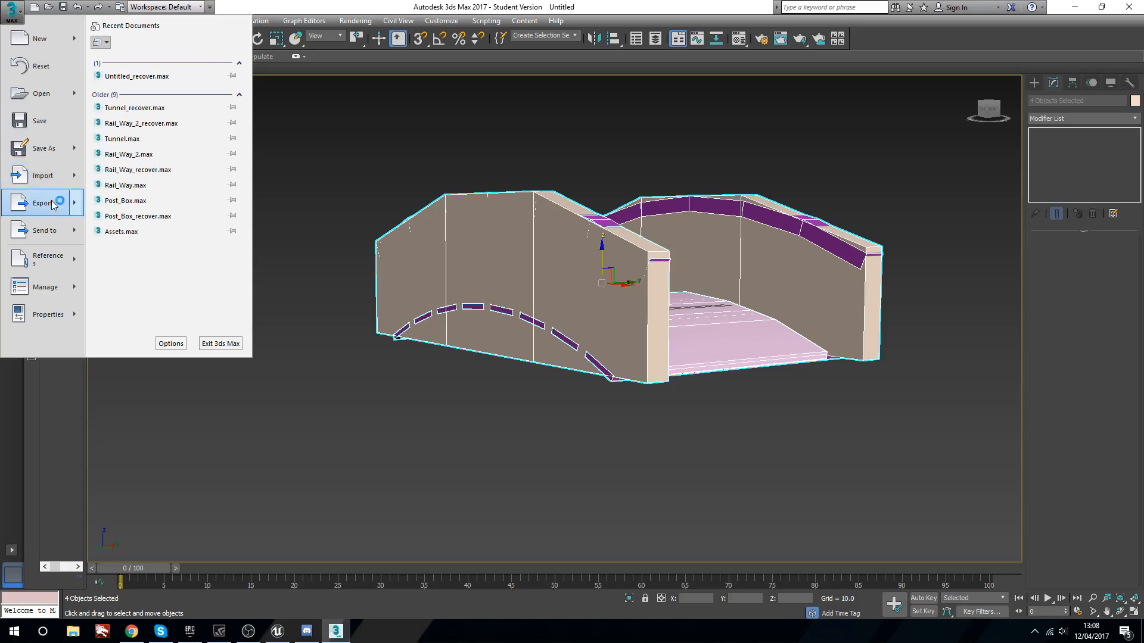
{"action": "left_click", "coordinate": [43, 203]}
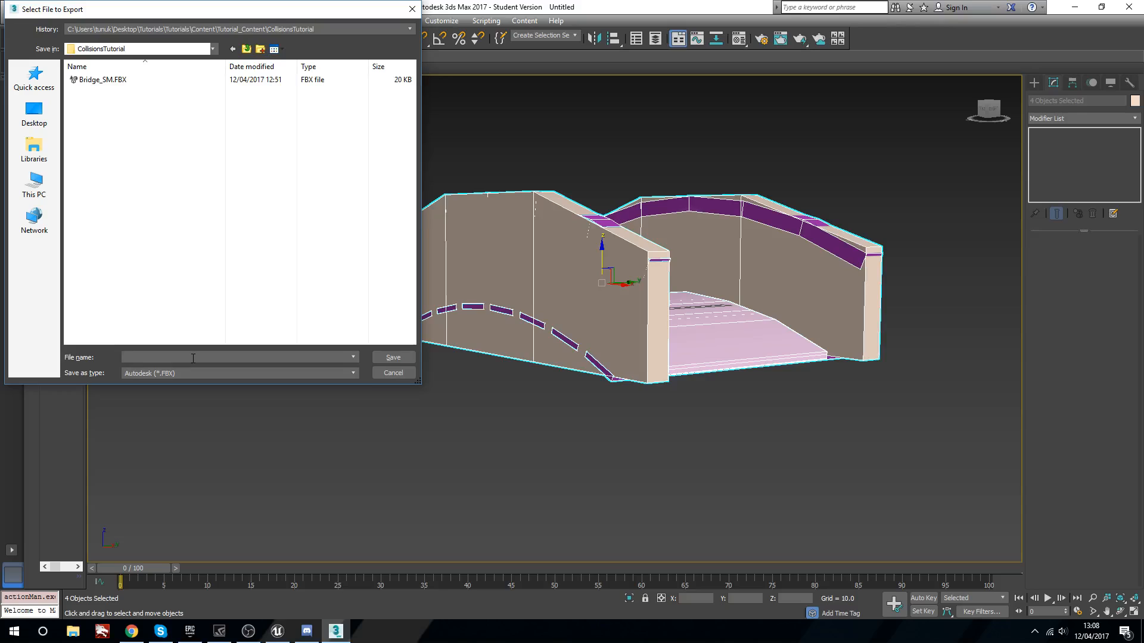
{"action": "type", "text": "Bridhe"}
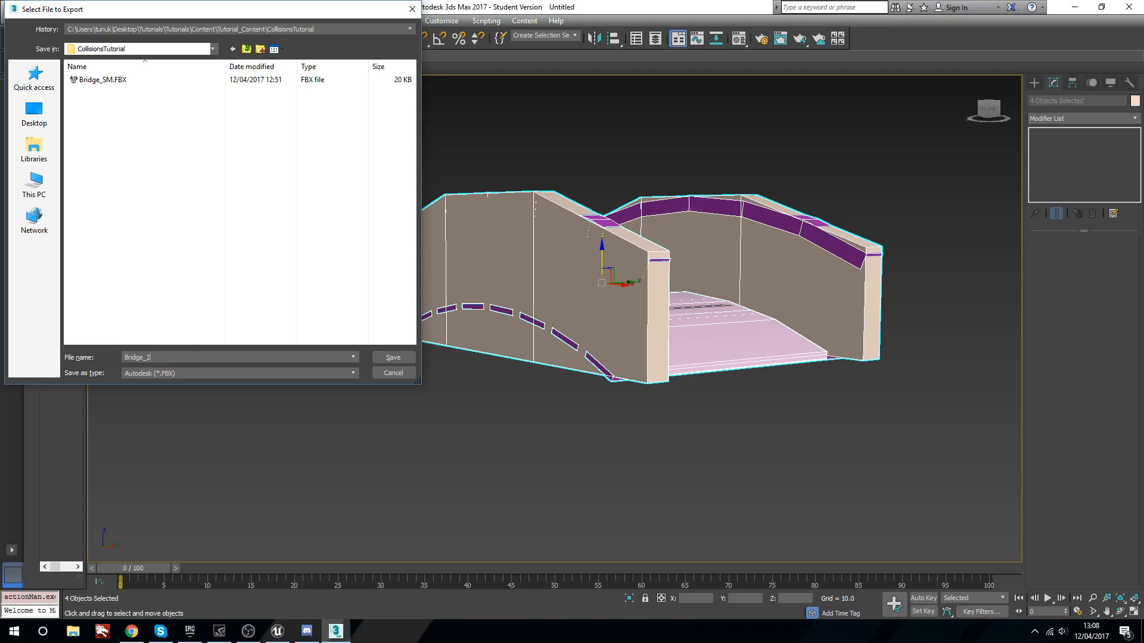
{"action": "left_click", "coordinate": [392, 357]}
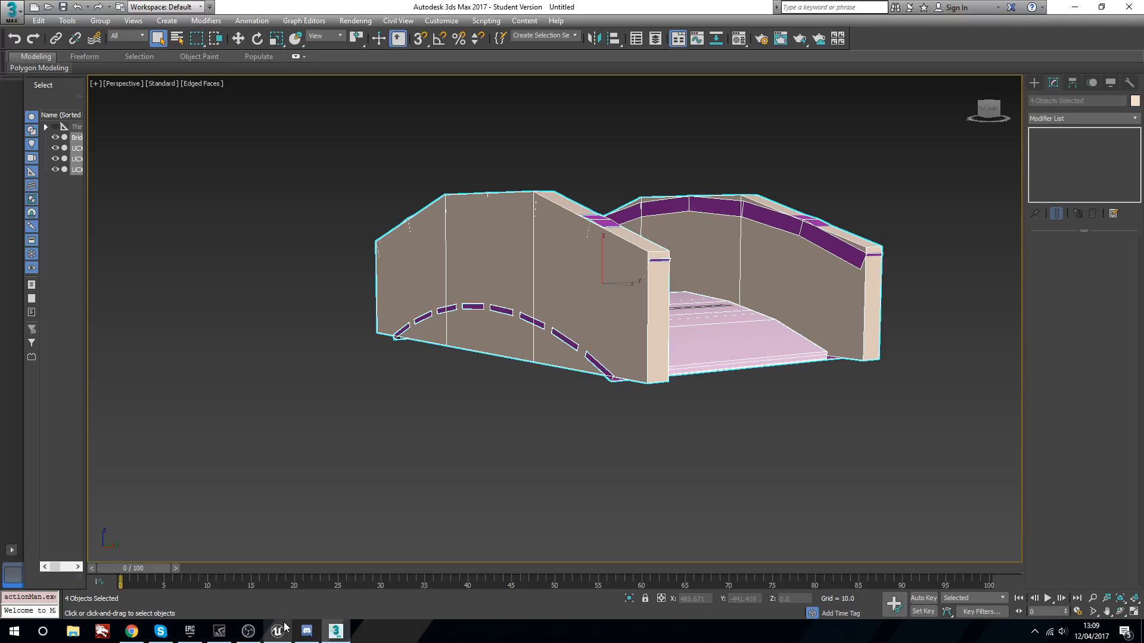
- Reimport the changed FBX in Unreal as Bridge_2_SM with Auto Generate Collision unticked
{"action": "left_click", "coordinate": [275, 632]}
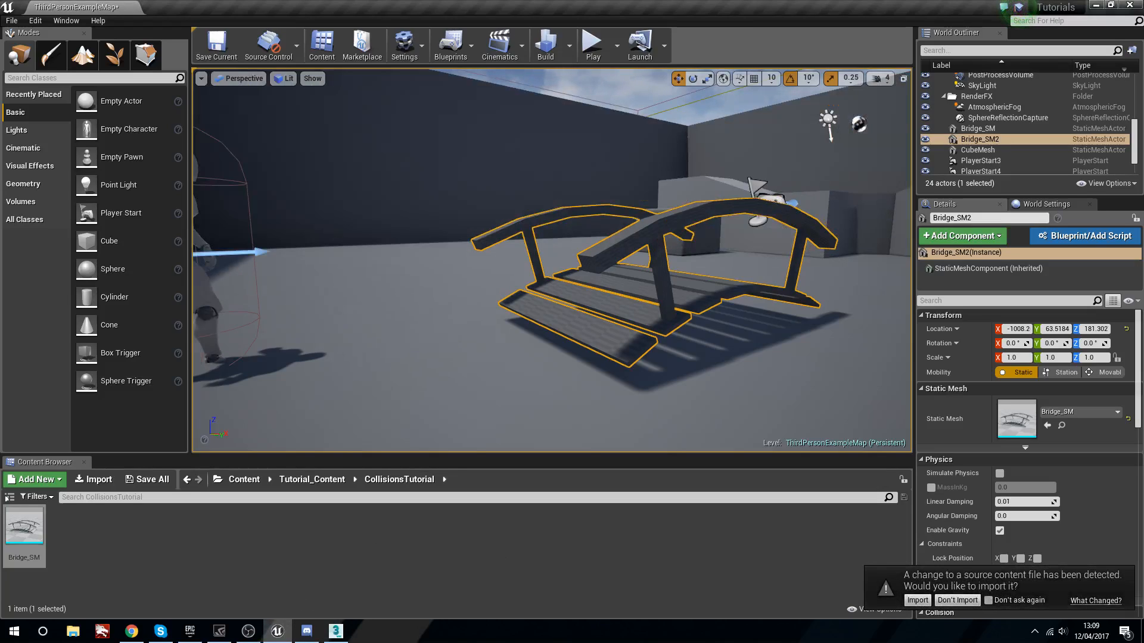
{"action": "left_click", "coordinate": [916, 599]}
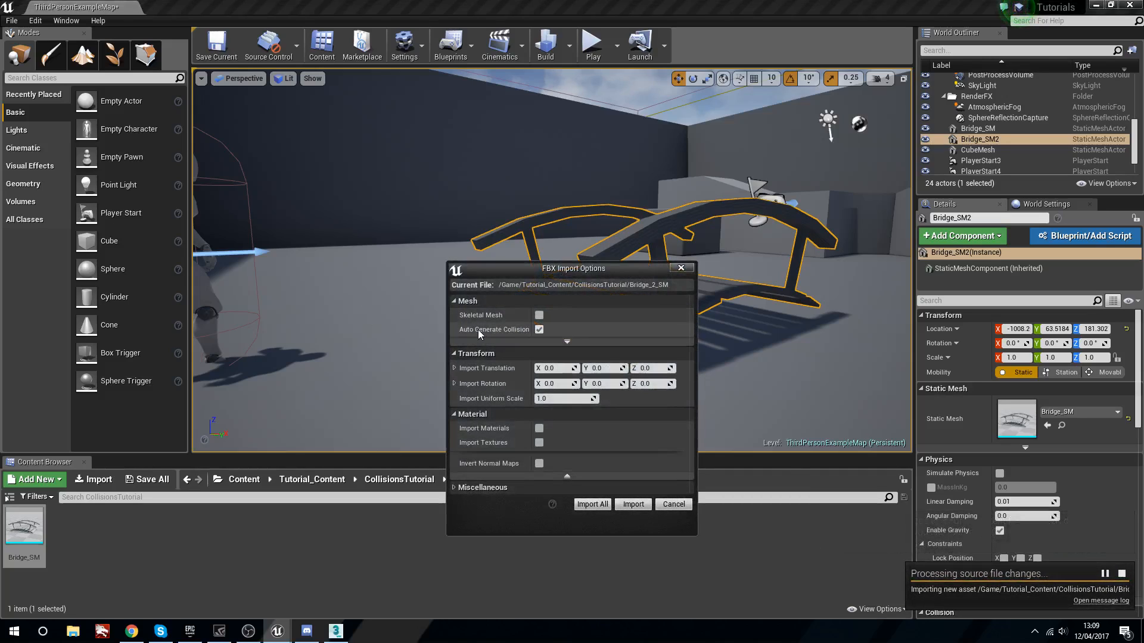
{"action": "mouse_move", "coordinate": [493, 329]}
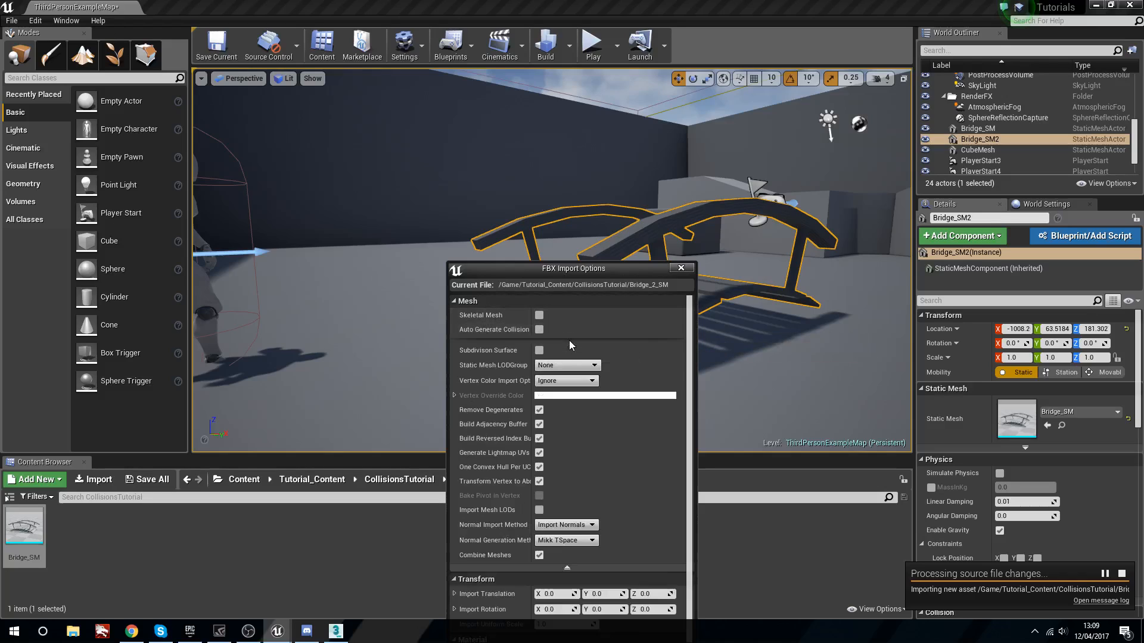
{"action": "scroll", "scroll_direction": "down", "scroll_amount": 3}
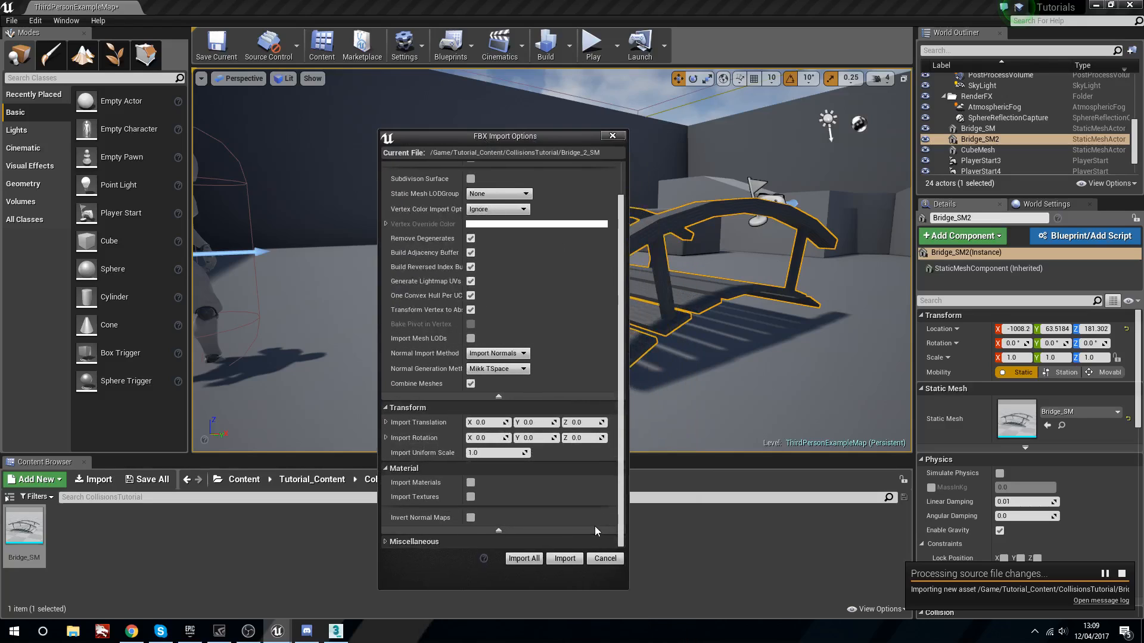
{"action": "left_click", "coordinate": [564, 558]}
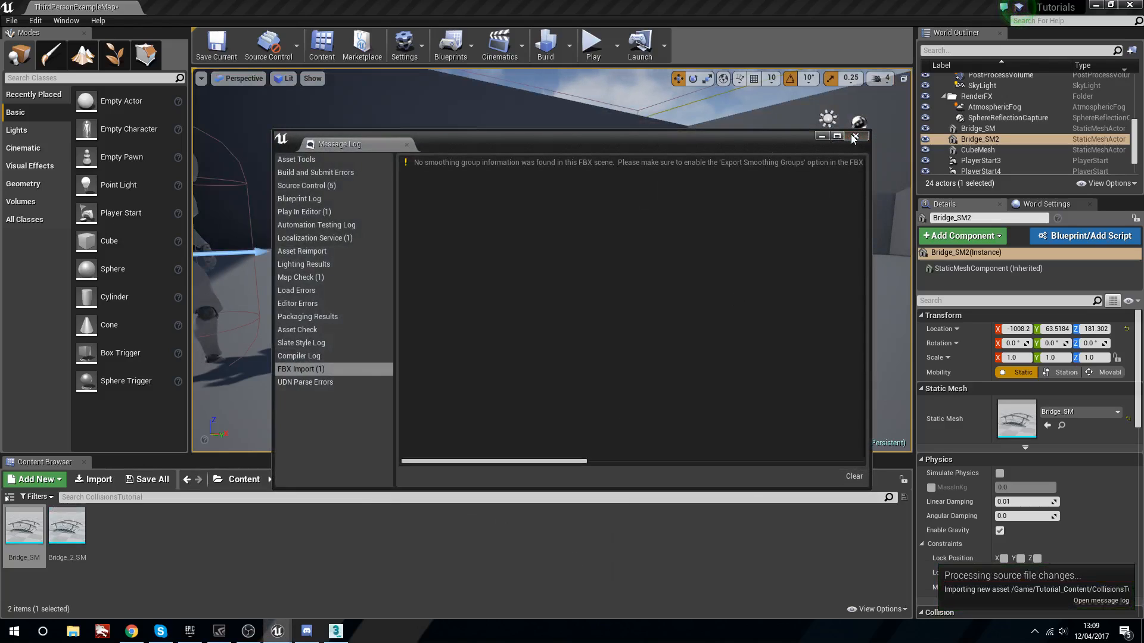
- Close the Message Log and open Bridge_2_SM in the Static Mesh Editor
{"action": "left_click", "coordinate": [856, 135]}
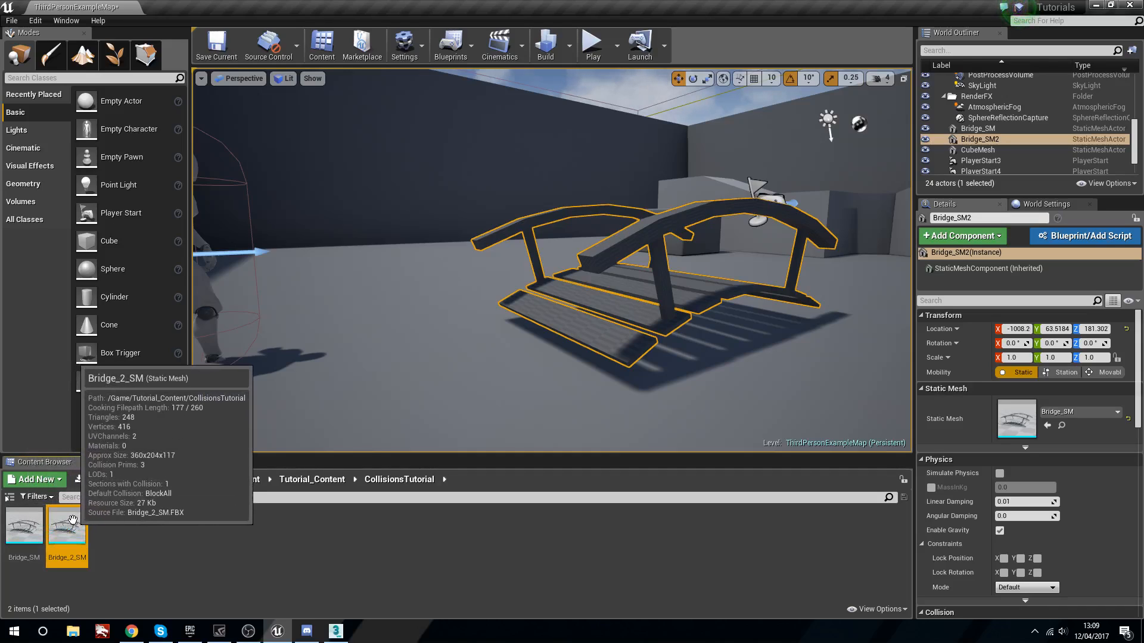
{"action": "double_click", "coordinate": [67, 526]}
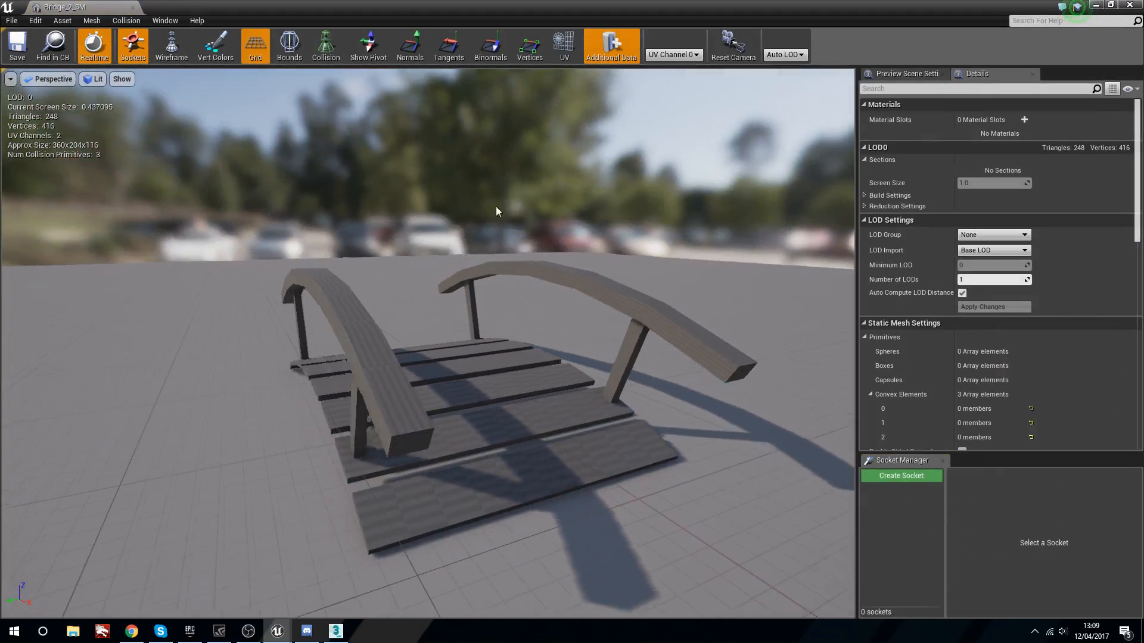
- Close the Bridge_2_SM Static Mesh Editor to return to the level
{"action": "left_click", "coordinate": [325, 44]}
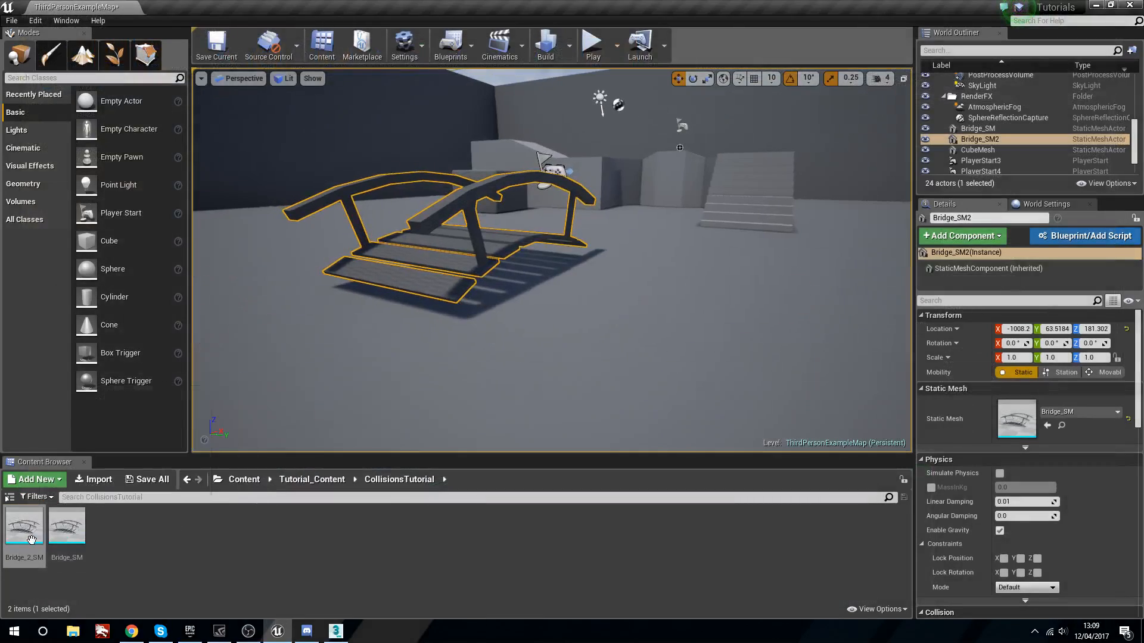
- Drag Bridge_2_SM into the level beside the original bridge and look it over
{"action": "left_click_drag", "start_coordinate": [23, 525], "coordinate": [711, 292]}
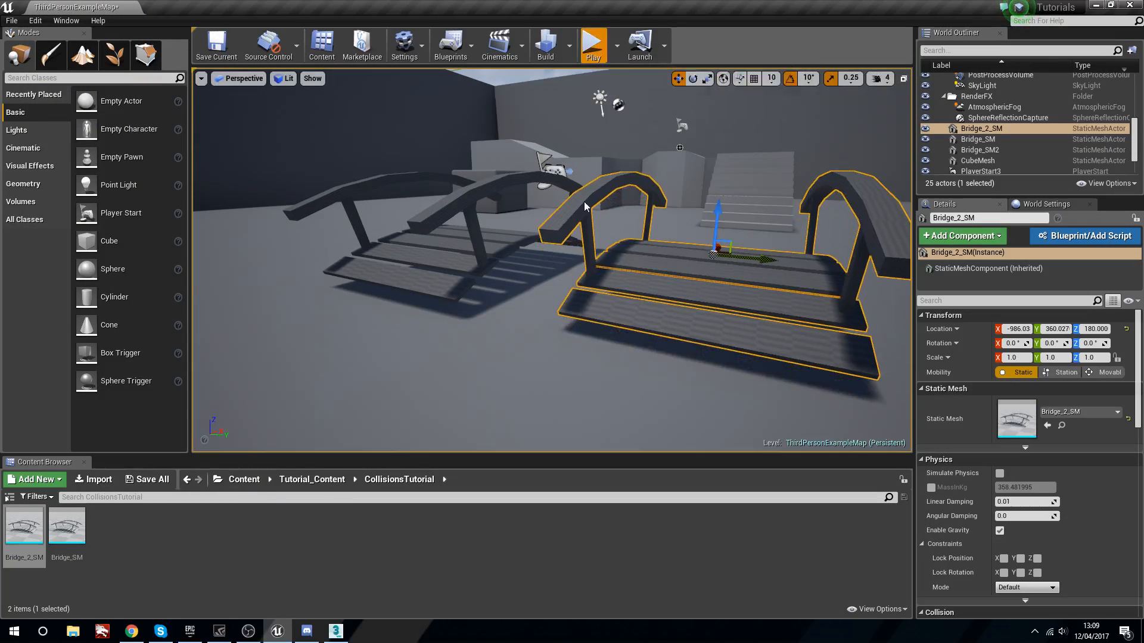
{"action": "left_click", "coordinate": [592, 41]}
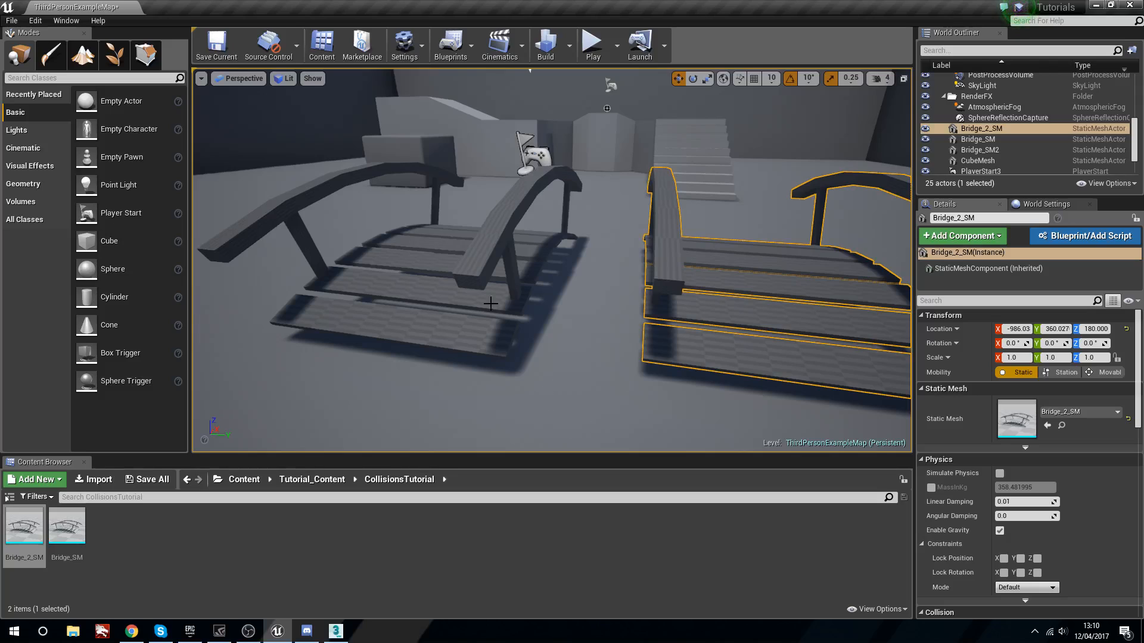
{"action": "left_click", "coordinate": [980, 151]}
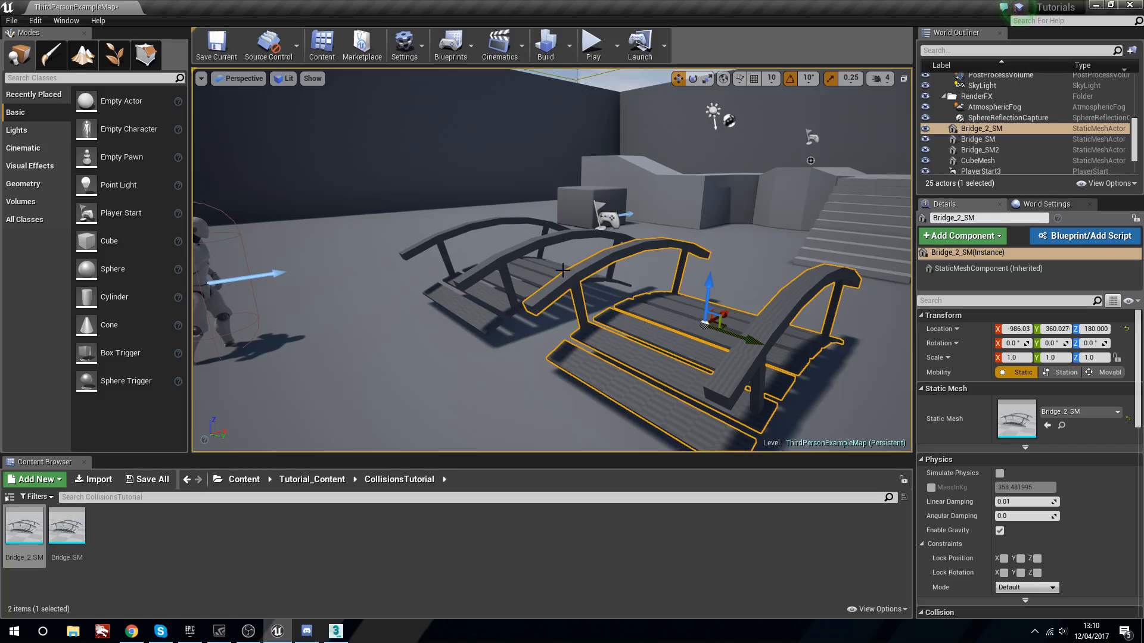
{"action": "mouse_move", "coordinate": [502, 310]}
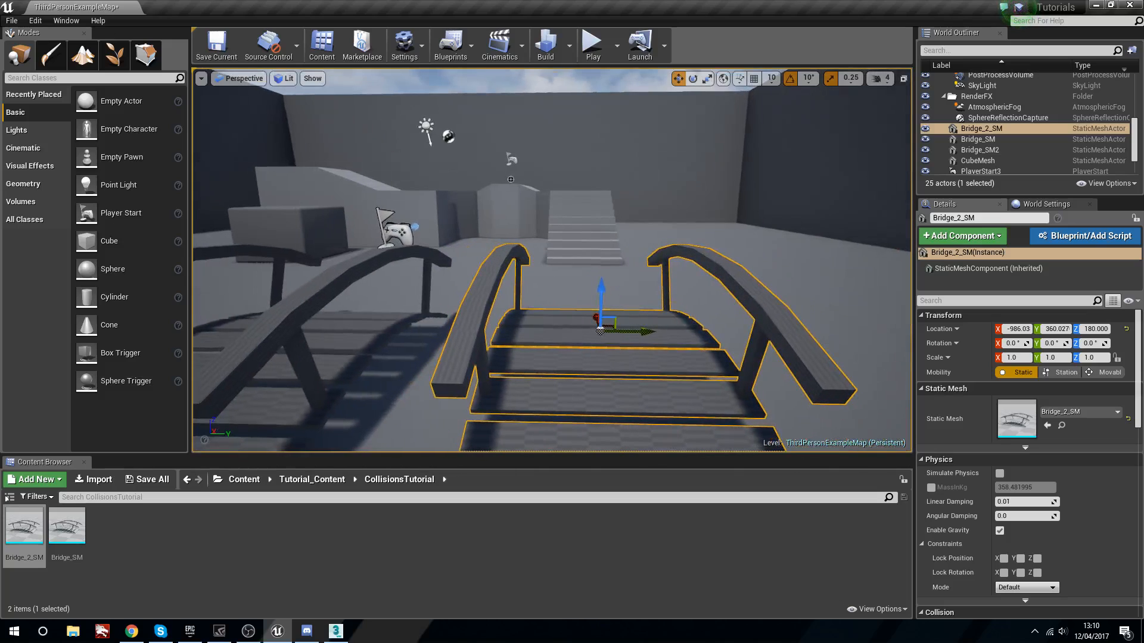
{"action": "left_click", "coordinate": [334, 632]}
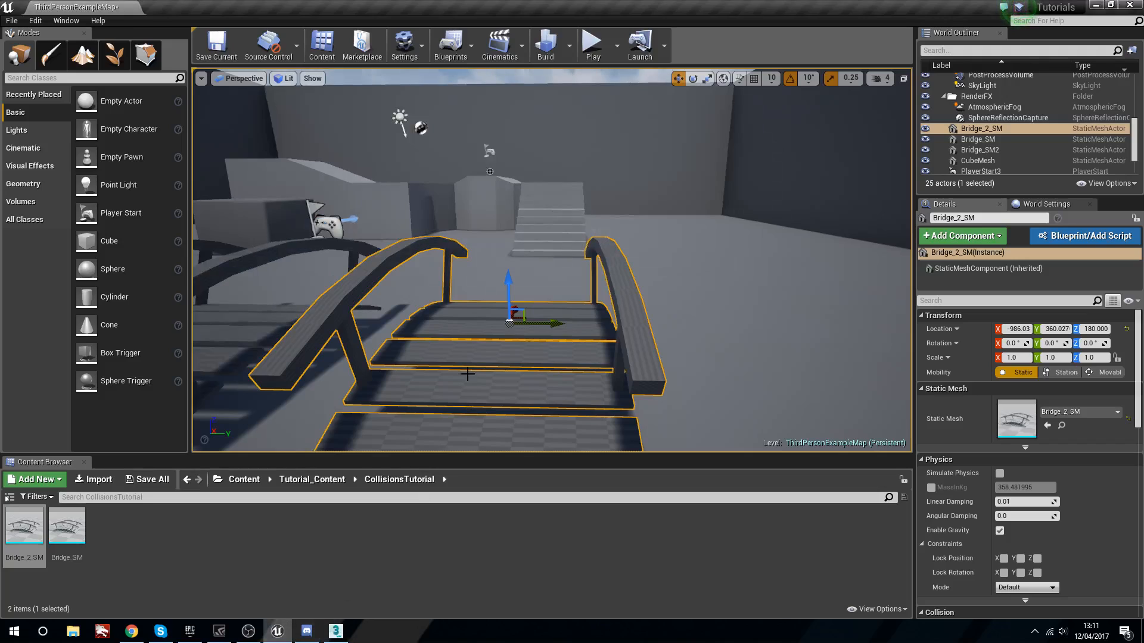
{"action": "mouse_move", "coordinate": [129, 587]}
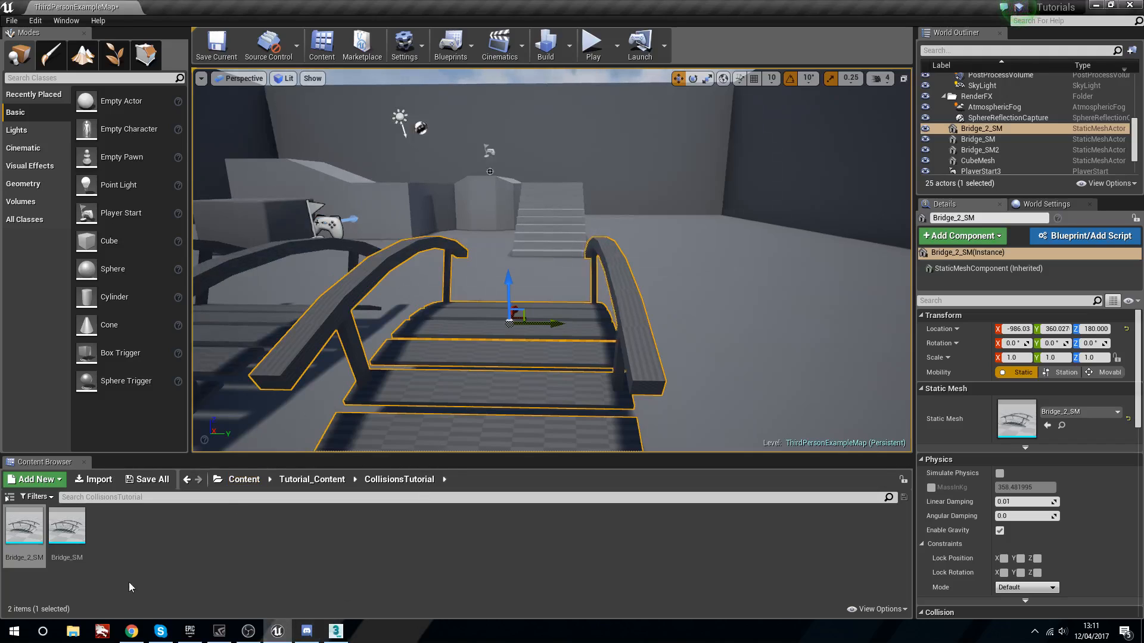
{"action": "double_click", "coordinate": [24, 525]}
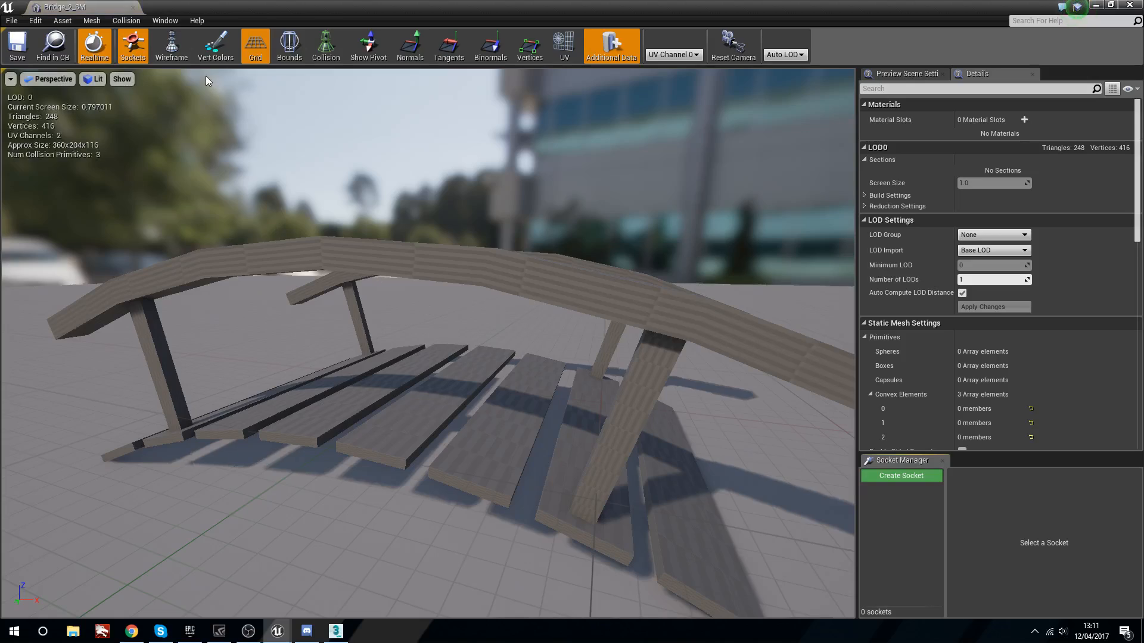
{"action": "left_click", "coordinate": [324, 45]}
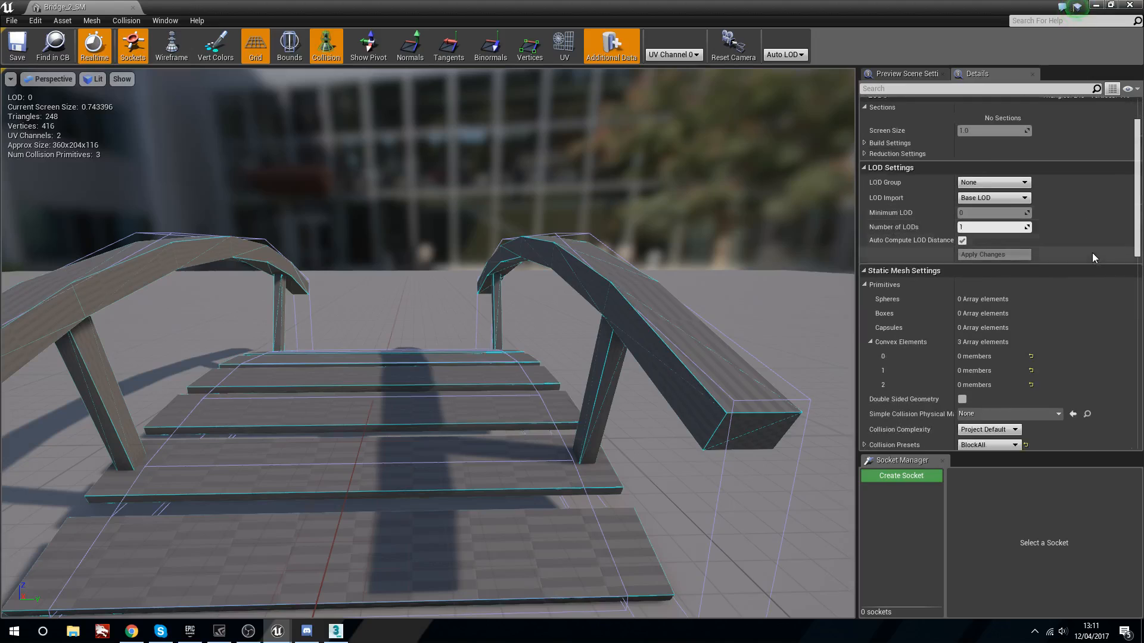
{"action": "scroll", "scroll_direction": "down", "scroll_amount": 3}
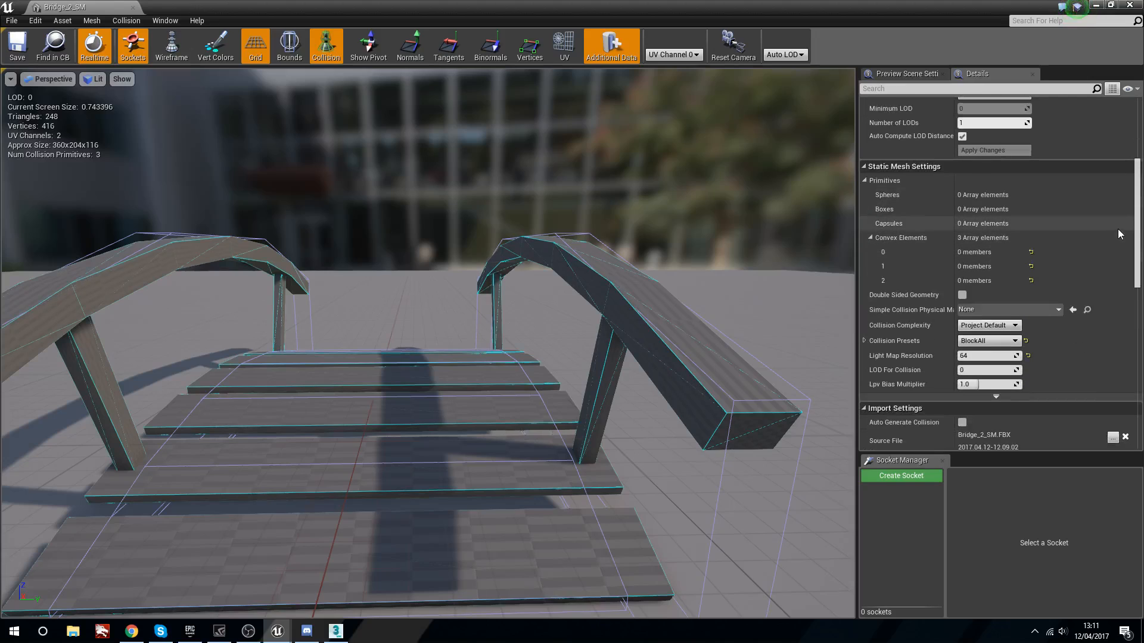
{"action": "mouse_move", "coordinate": [988, 325]}
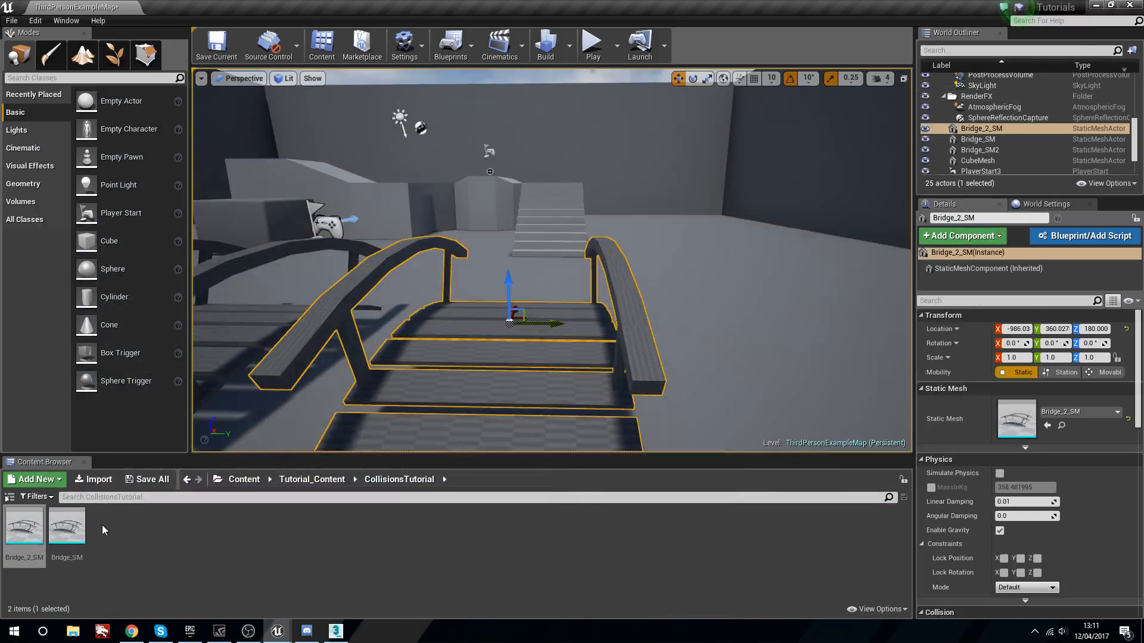
- Shift the view toward the character near Bridge_2_SM, then switch to the chat application
{"action": "double_click", "coordinate": [24, 525]}
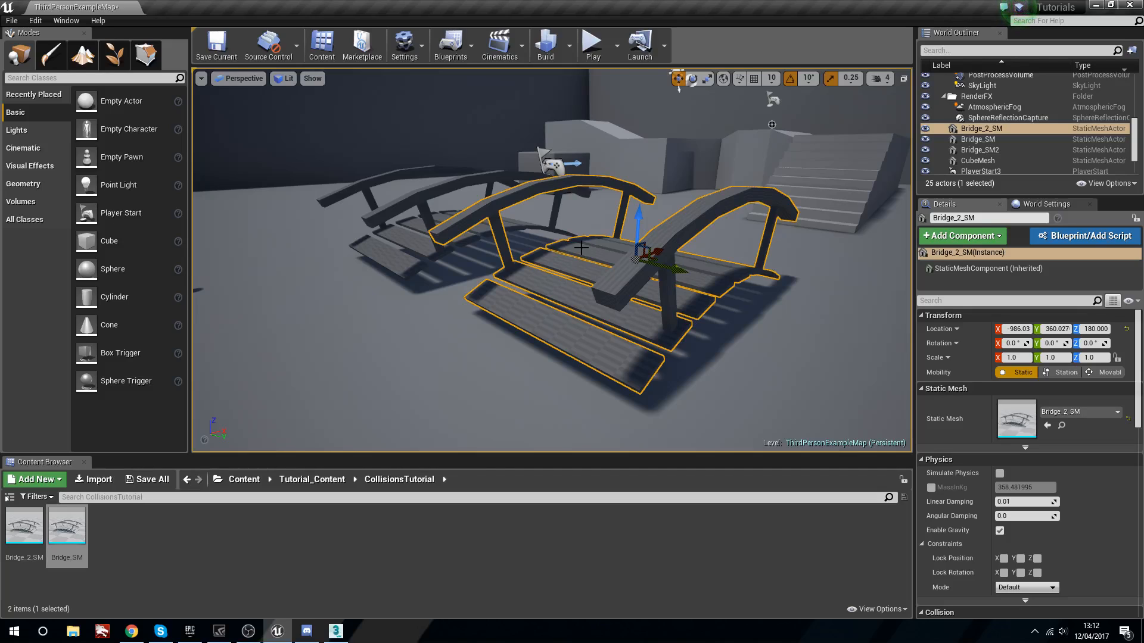
{"action": "left_click_drag", "start_coordinate": [581, 248], "coordinate": [430, 282]}
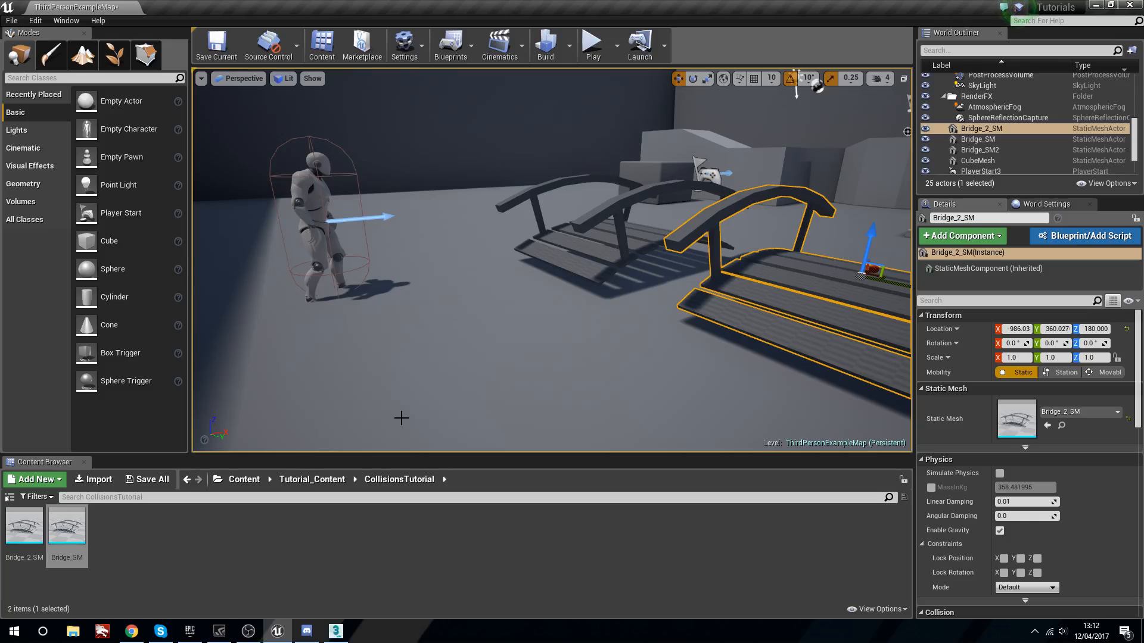
{"action": "mouse_move", "coordinate": [400, 203]}
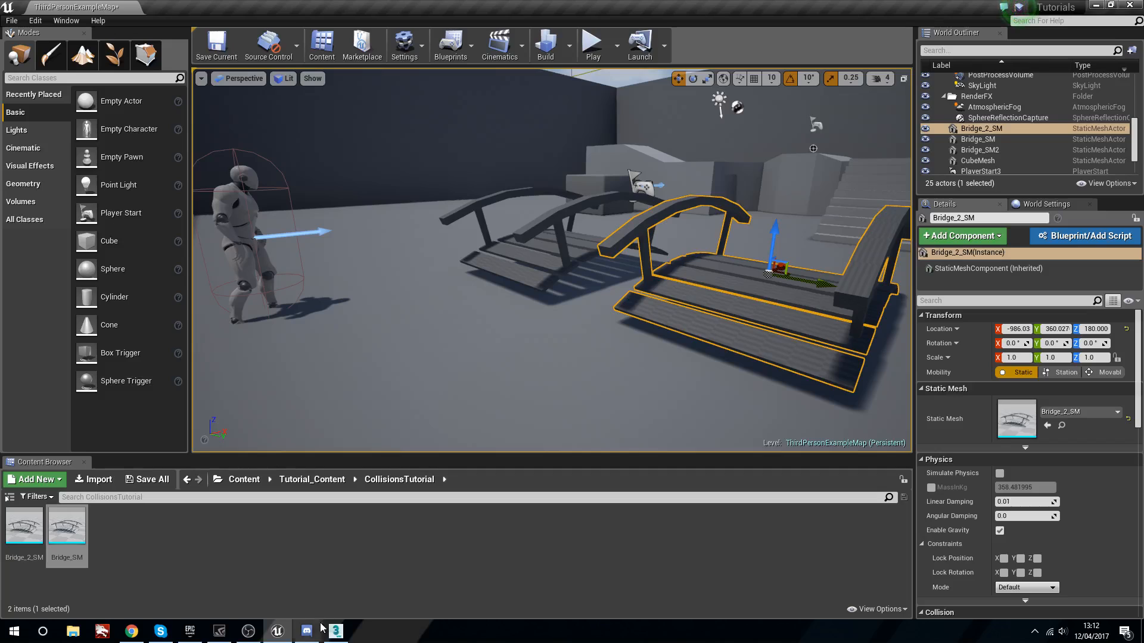
{"action": "left_click", "coordinate": [307, 631]}
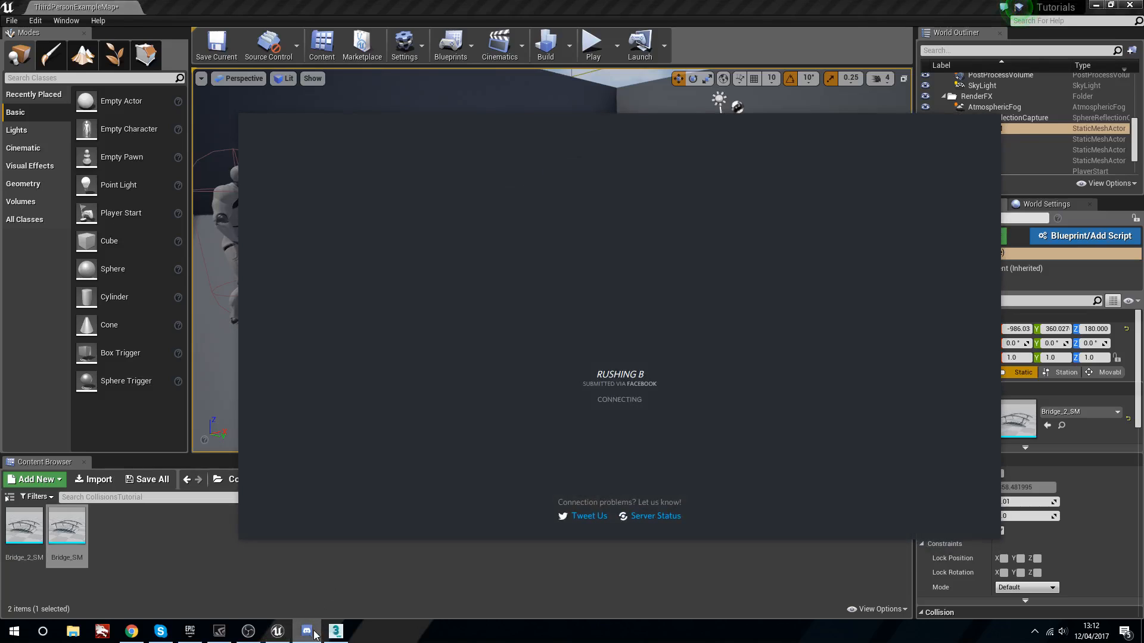